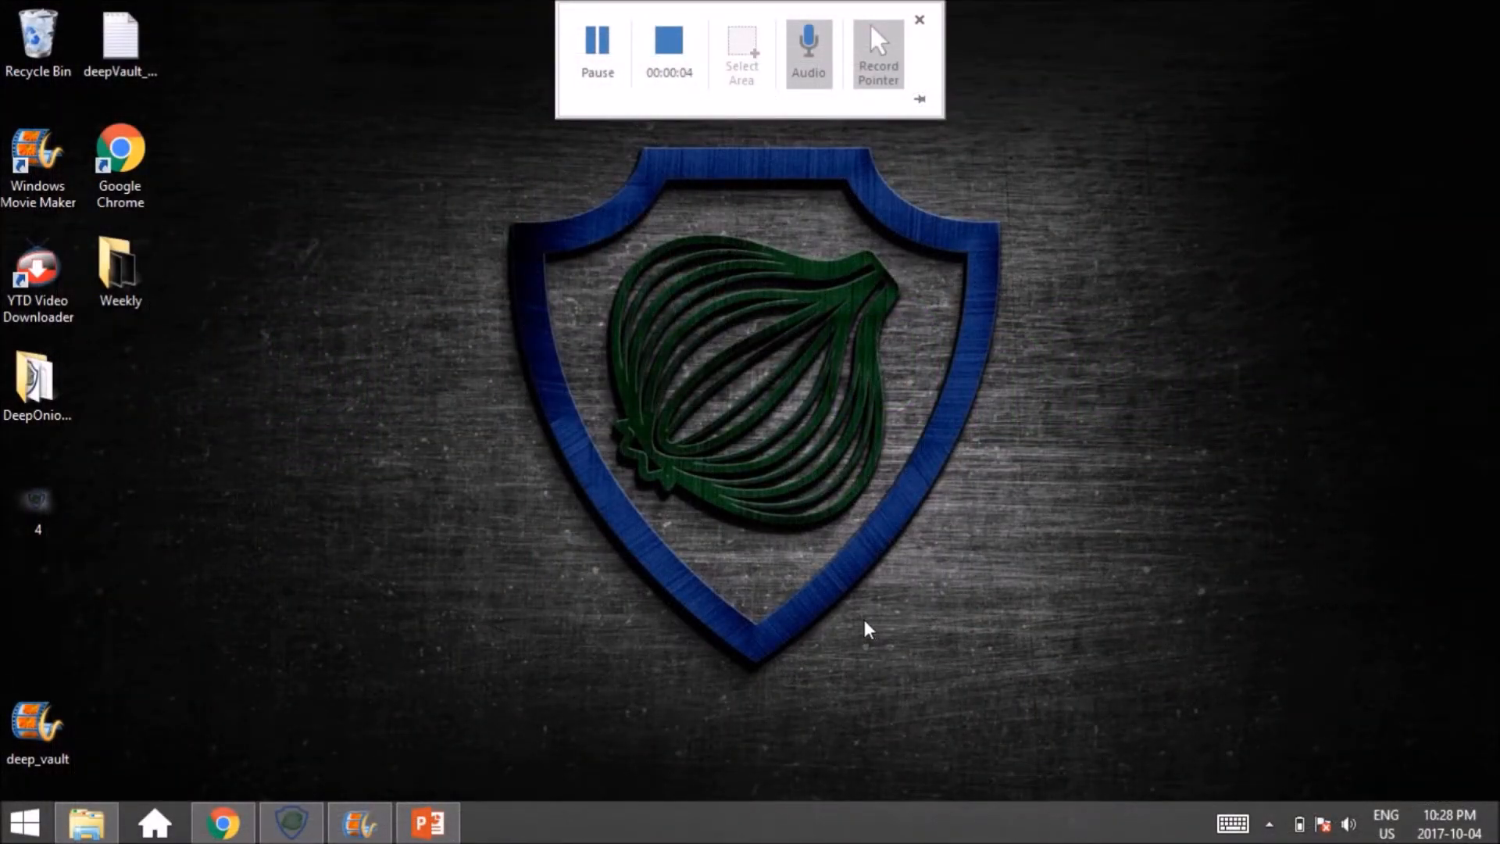
mouse_move(730, 627)
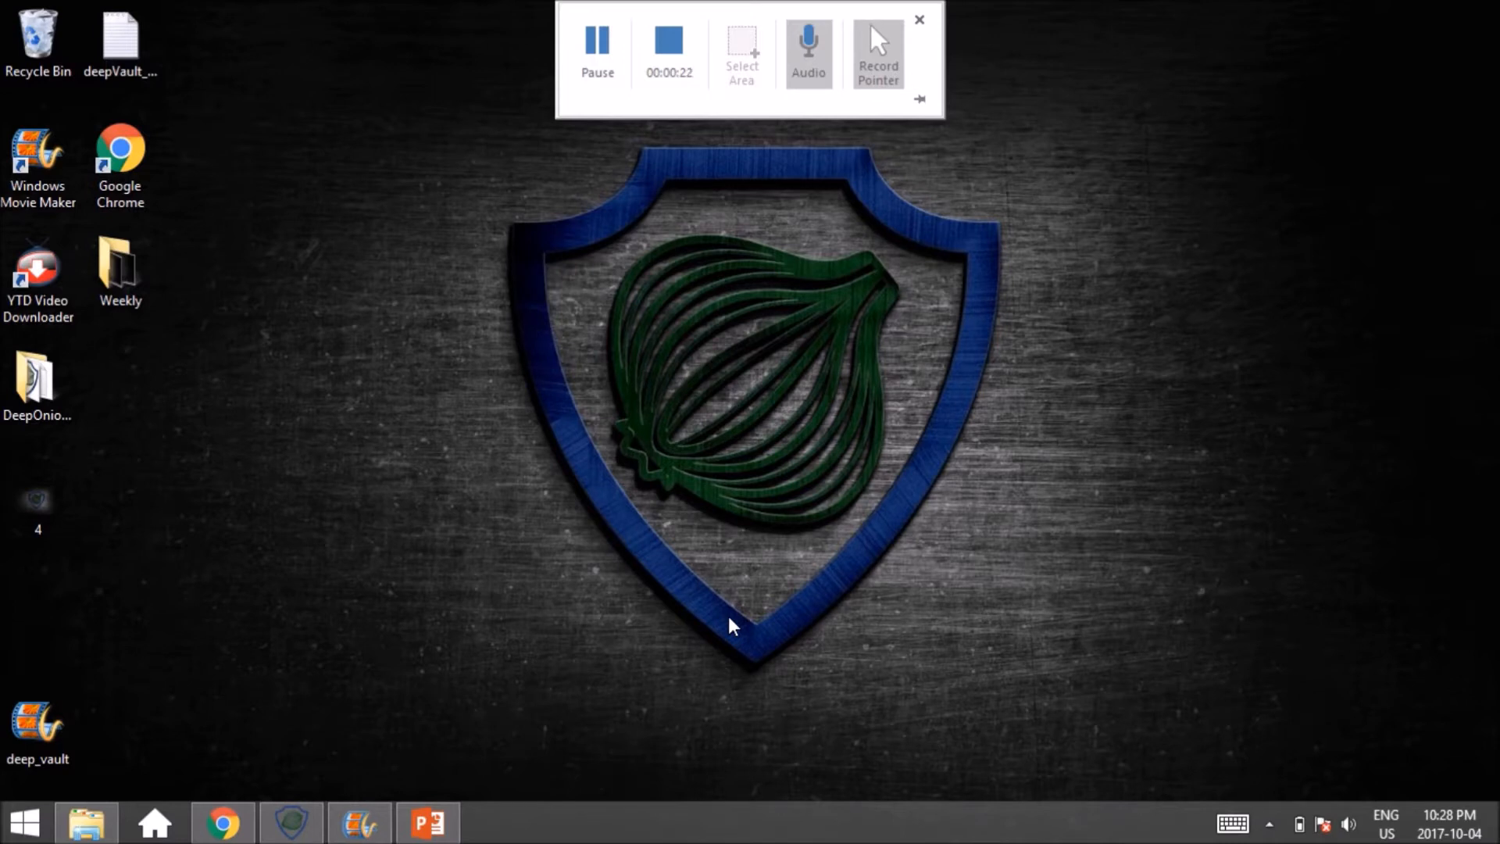
mouse_move(550, 691)
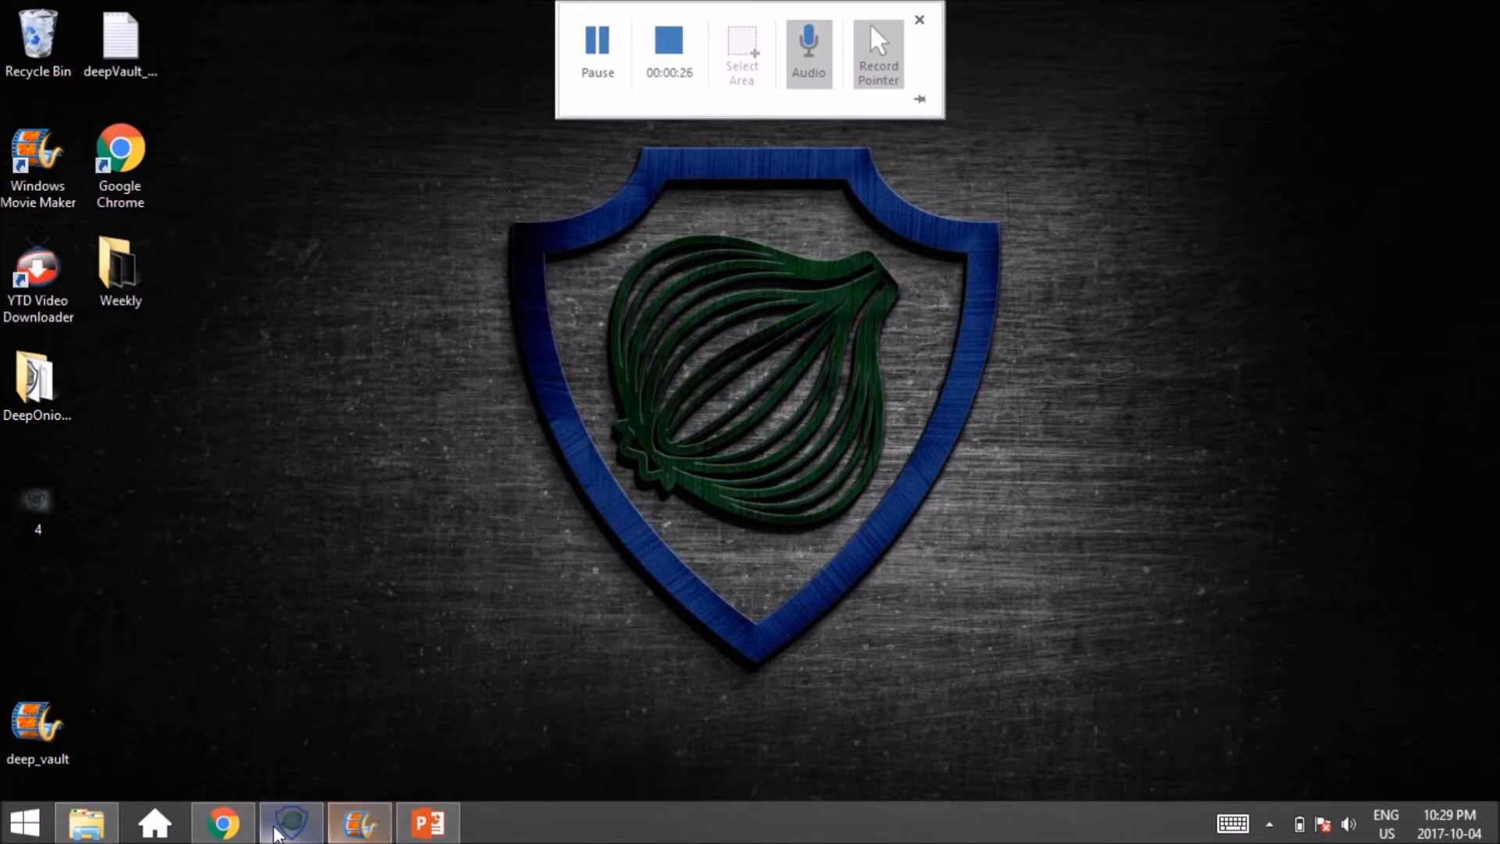
Step: Bring up the DeepOnion wallet on the DeepVault document registration form
left_click(290, 821)
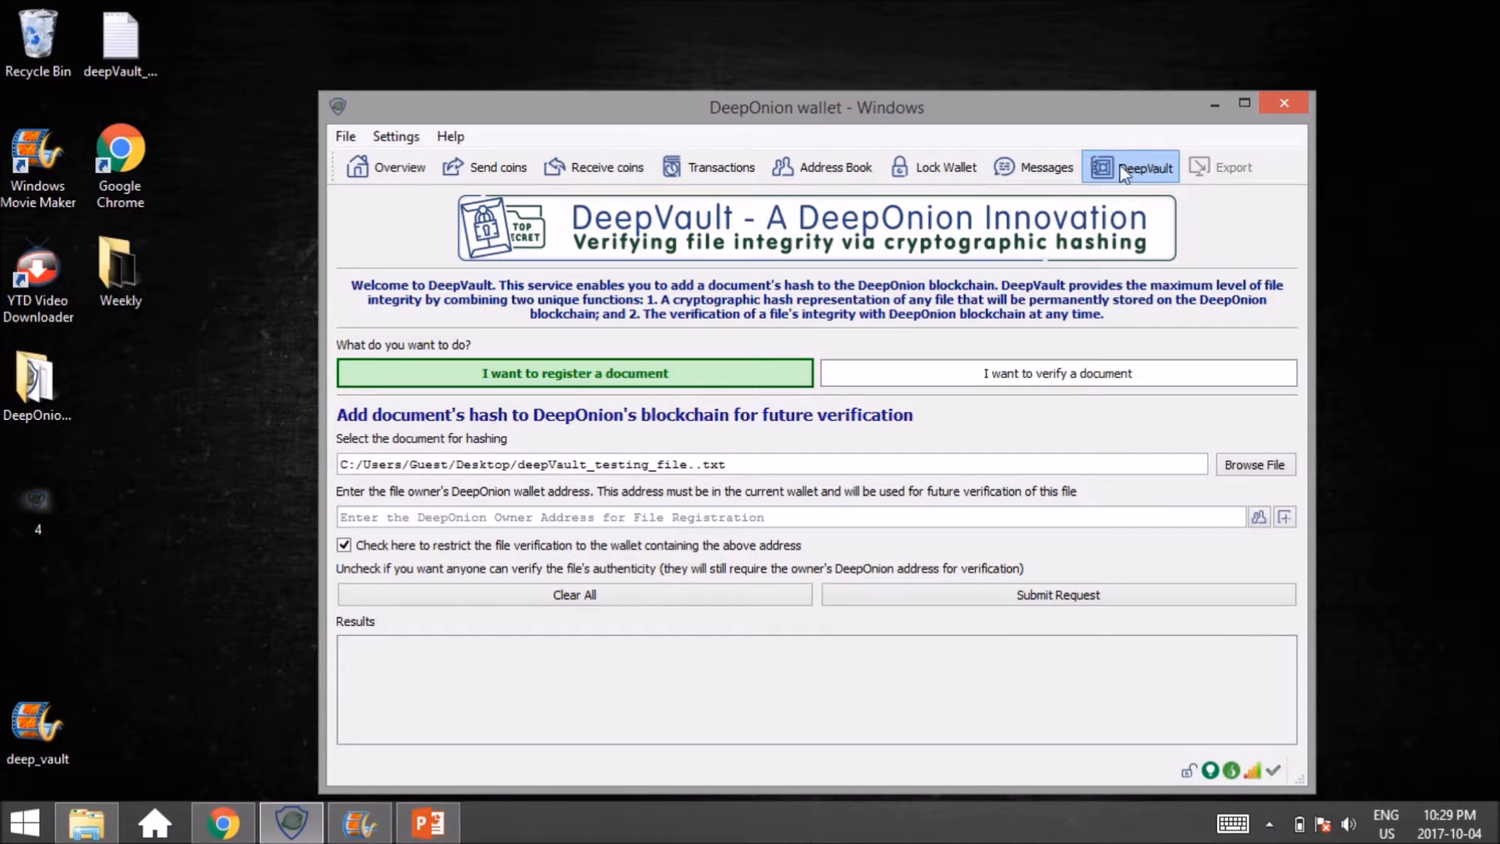
mouse_move(1147, 179)
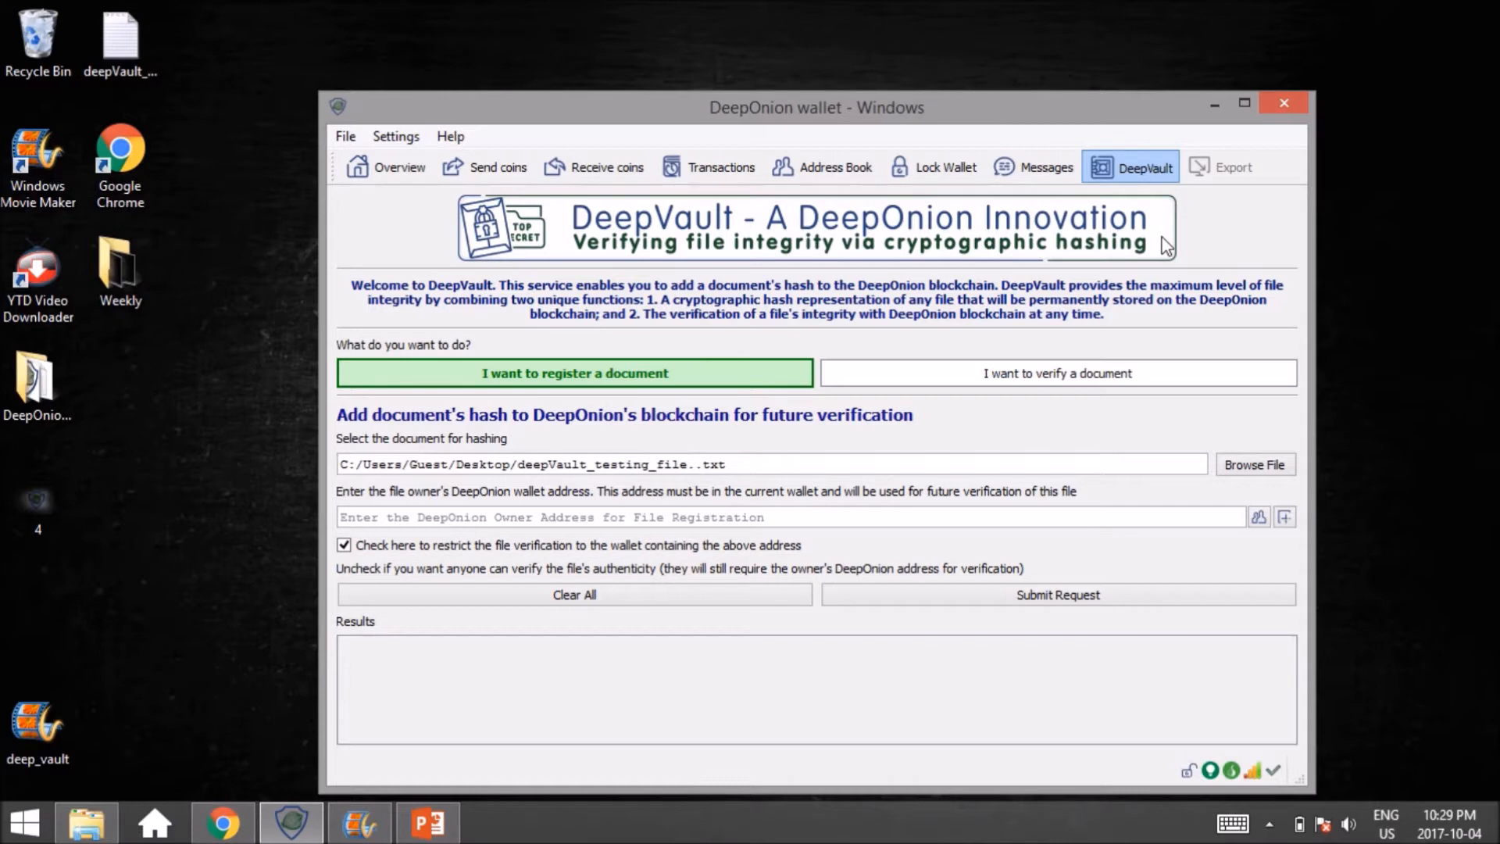
mouse_move(538, 324)
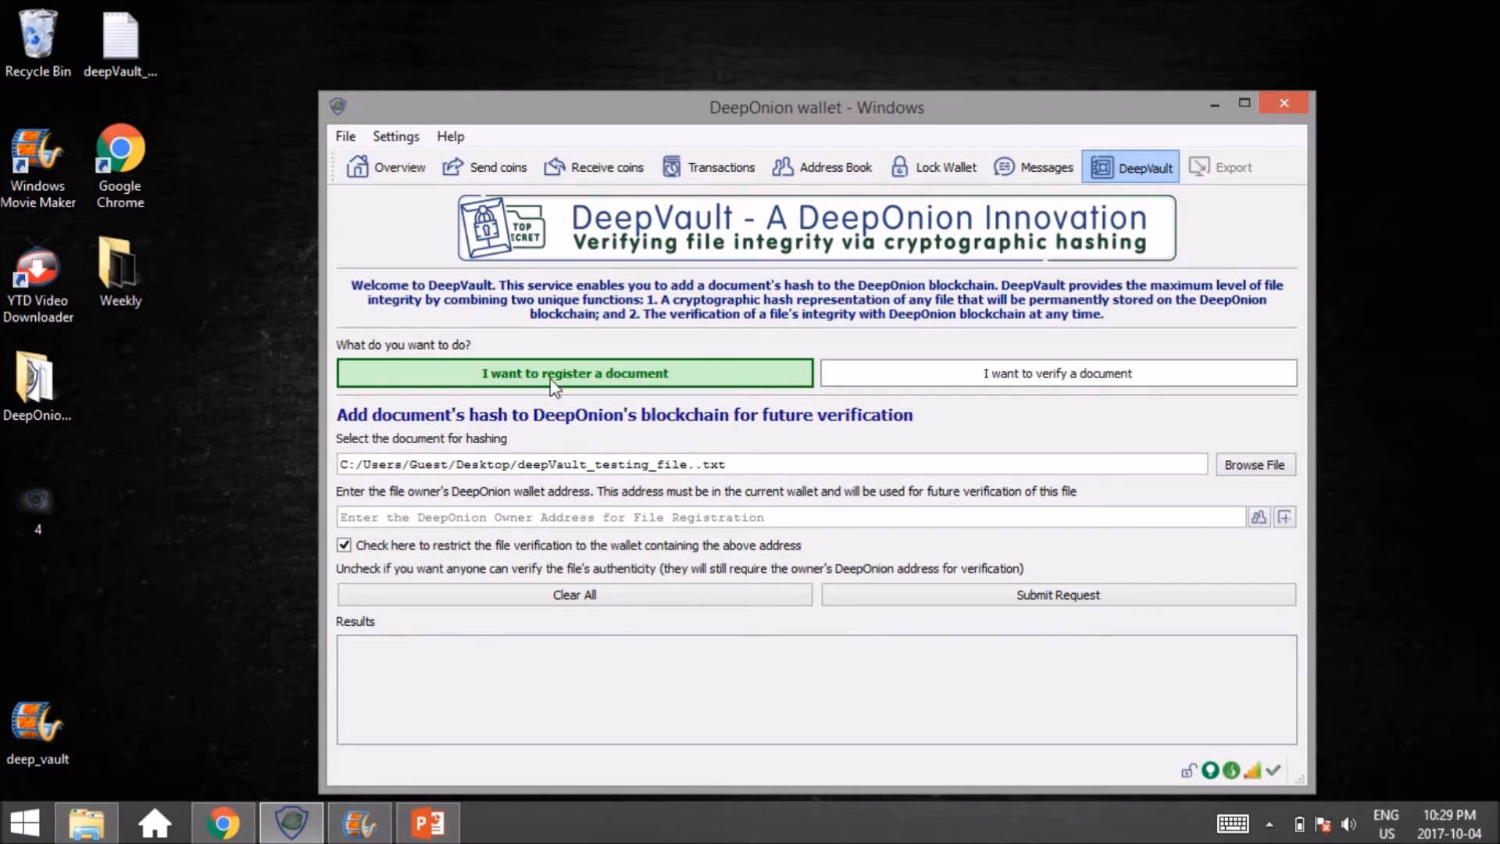
mouse_move(536, 383)
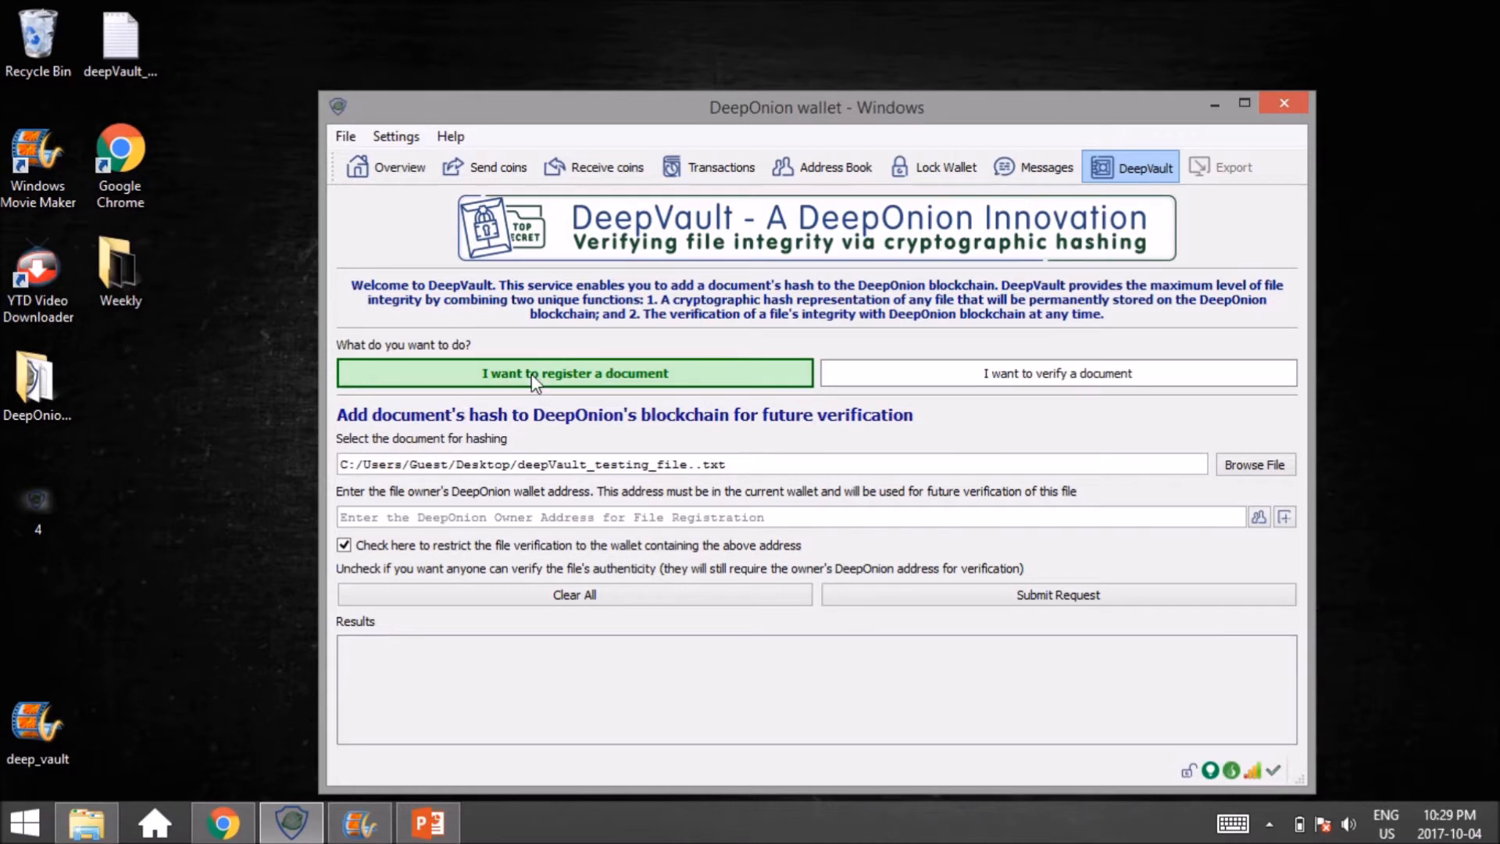
mouse_move(1132, 371)
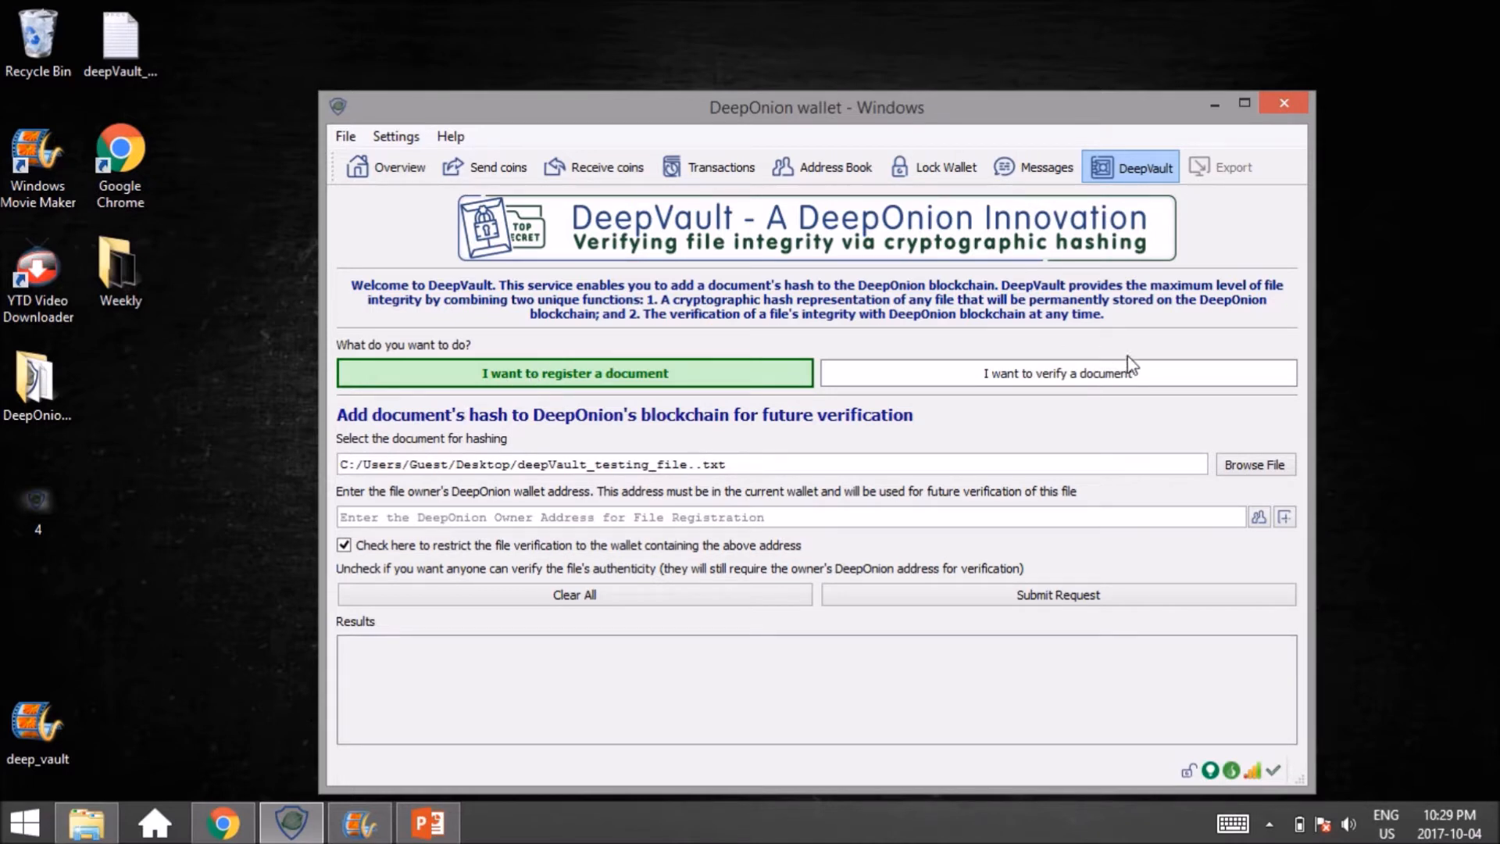
mouse_move(1132, 365)
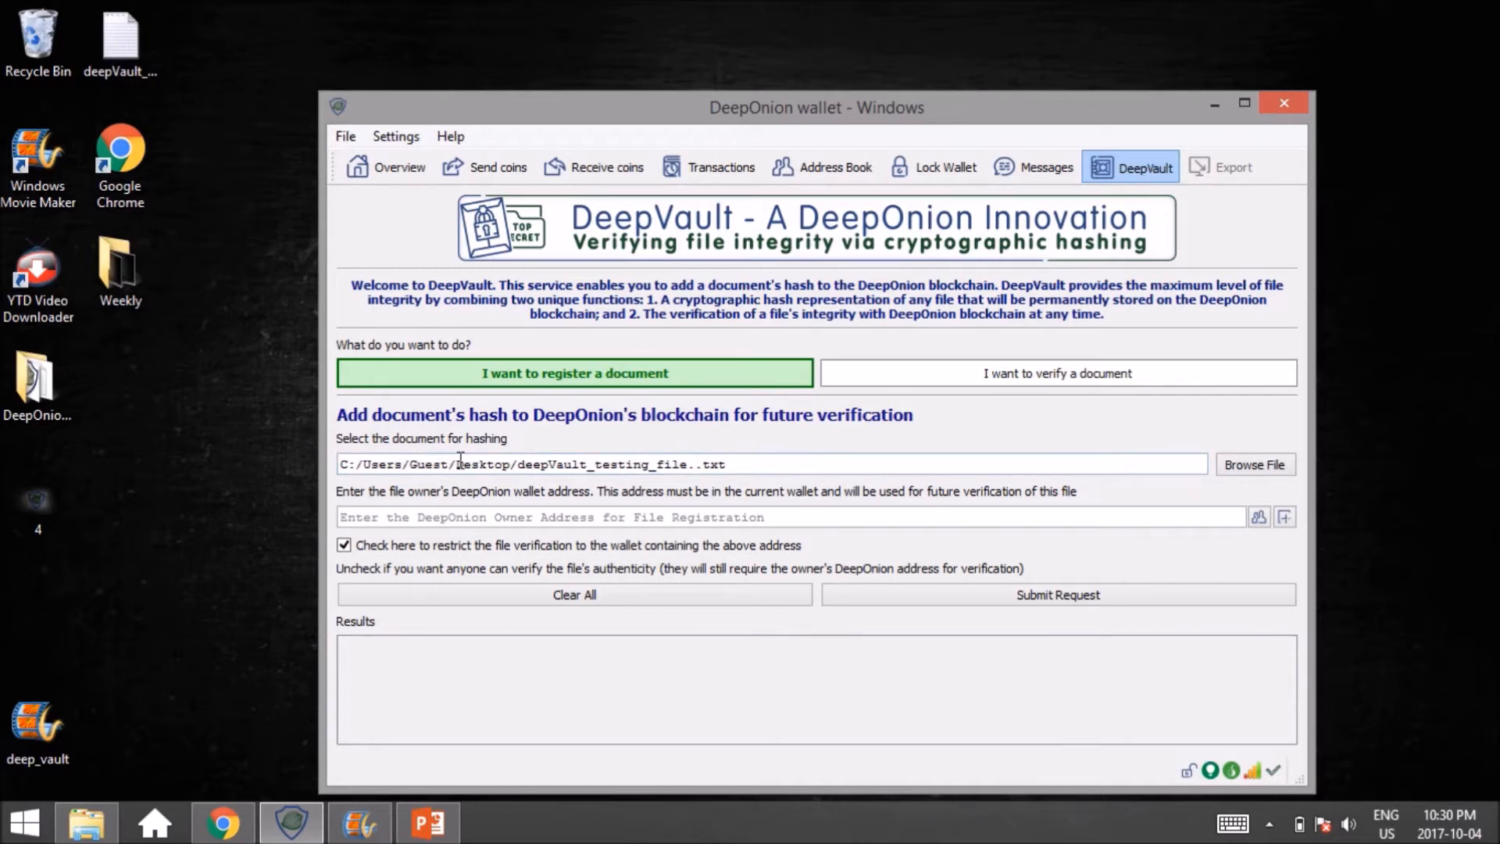
mouse_move(615, 435)
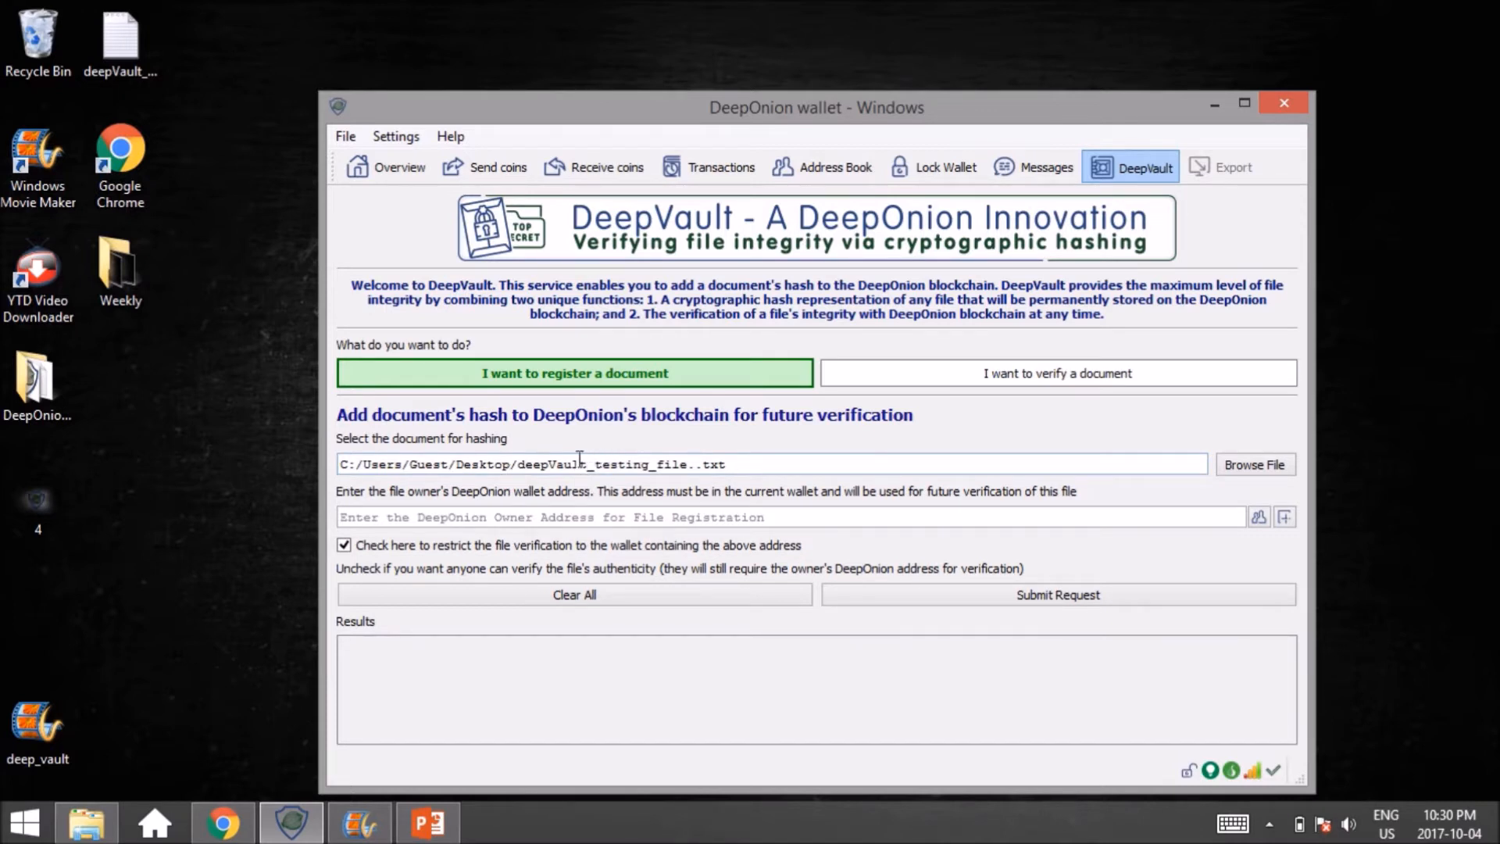
mouse_move(859, 460)
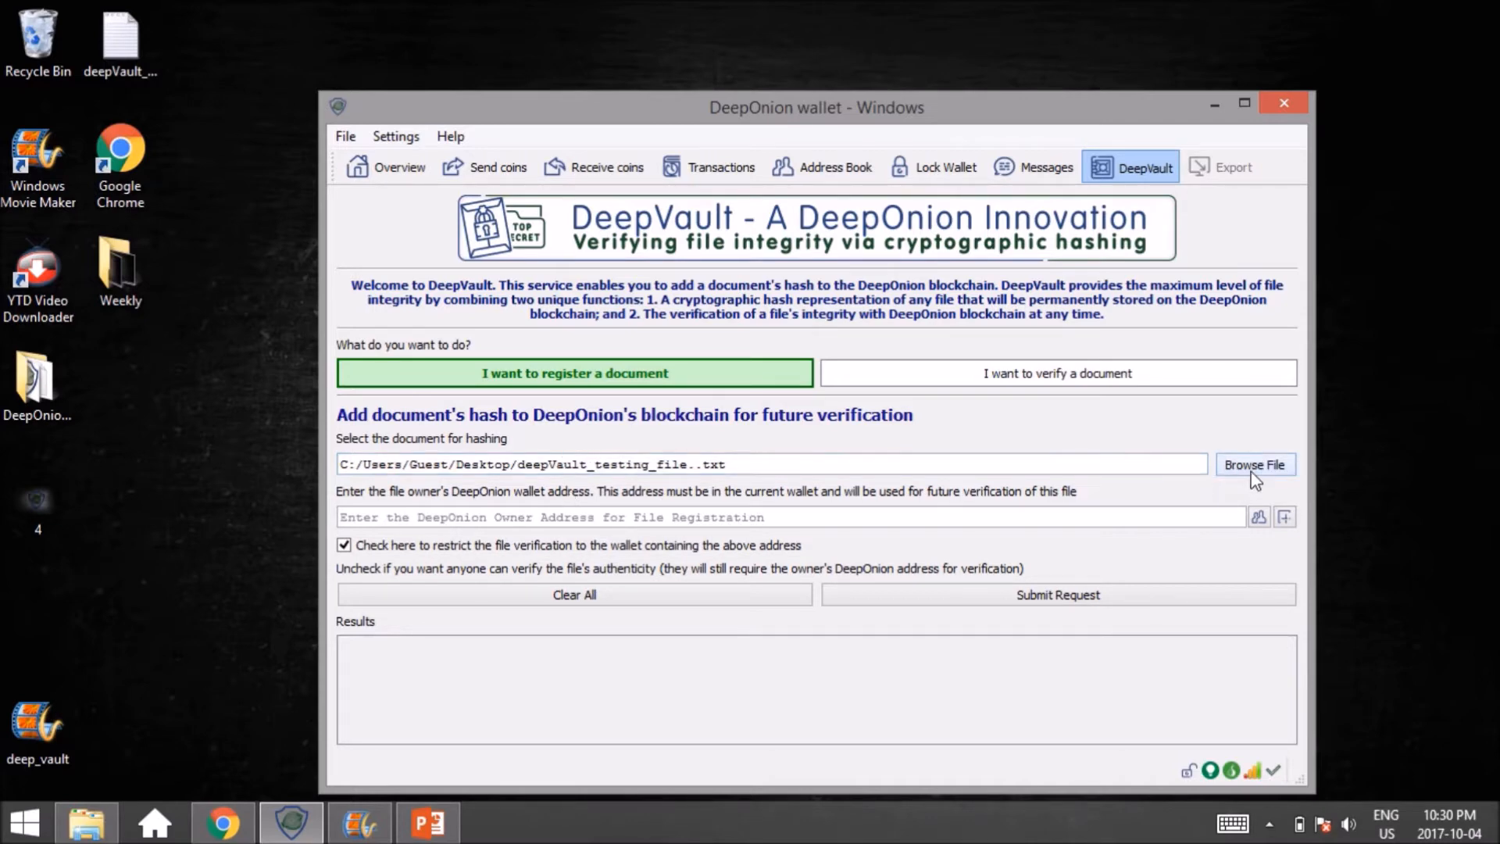
left_click(1254, 465)
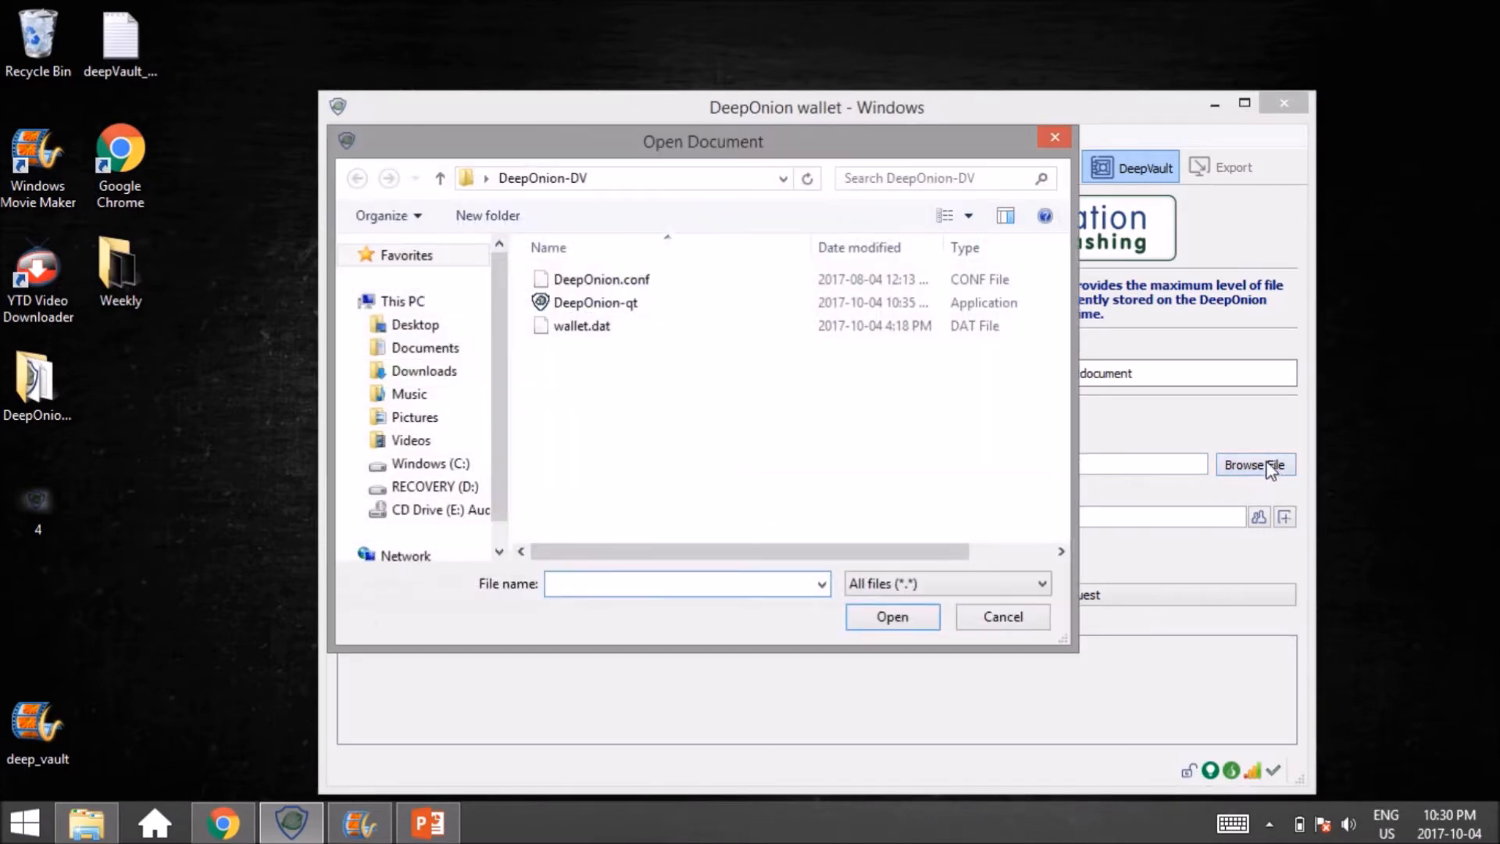
left_click(415, 324)
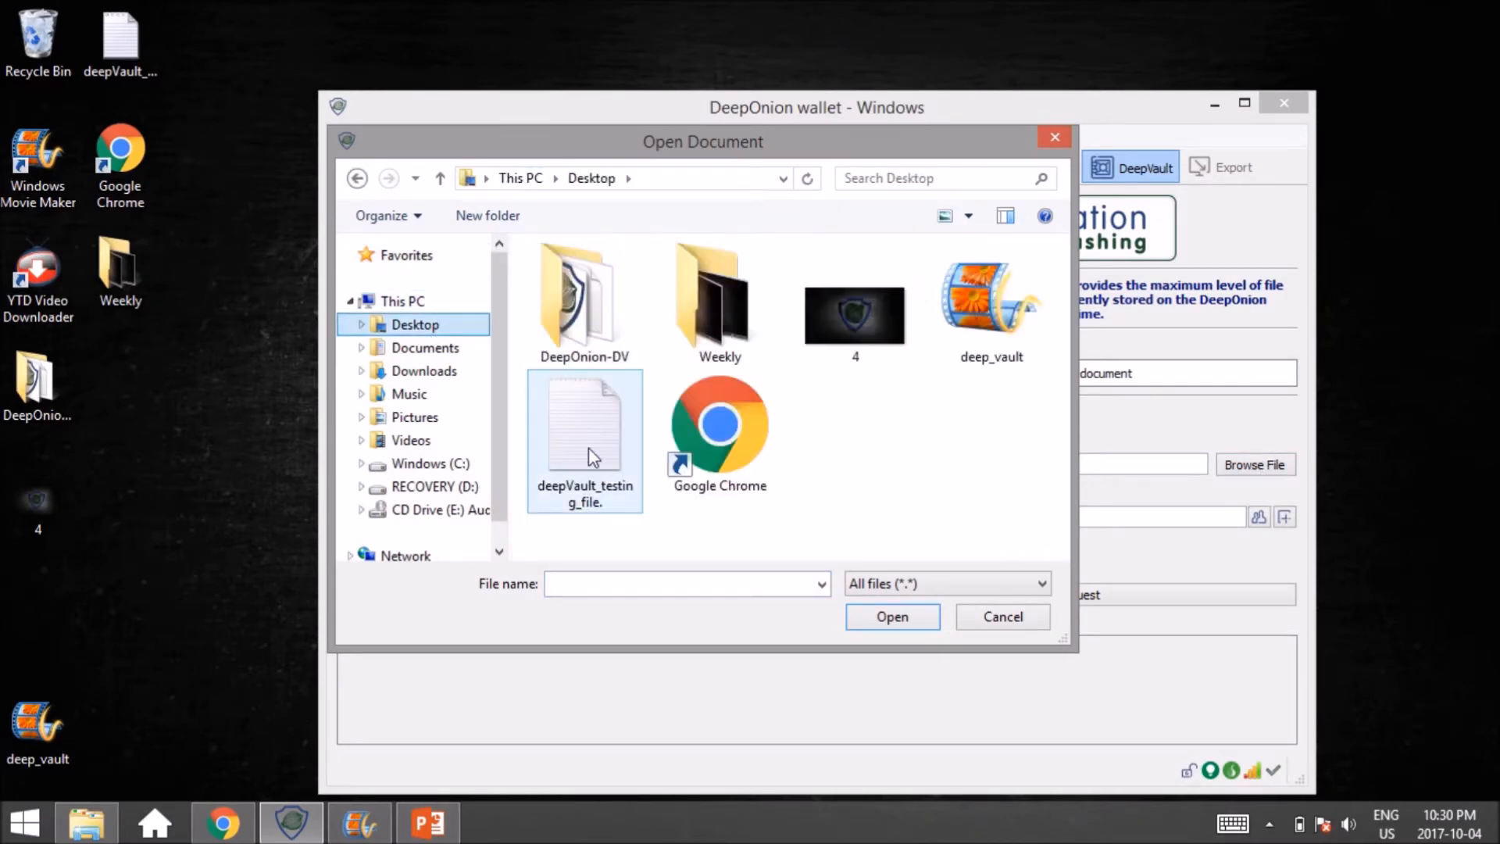
left_click(891, 616)
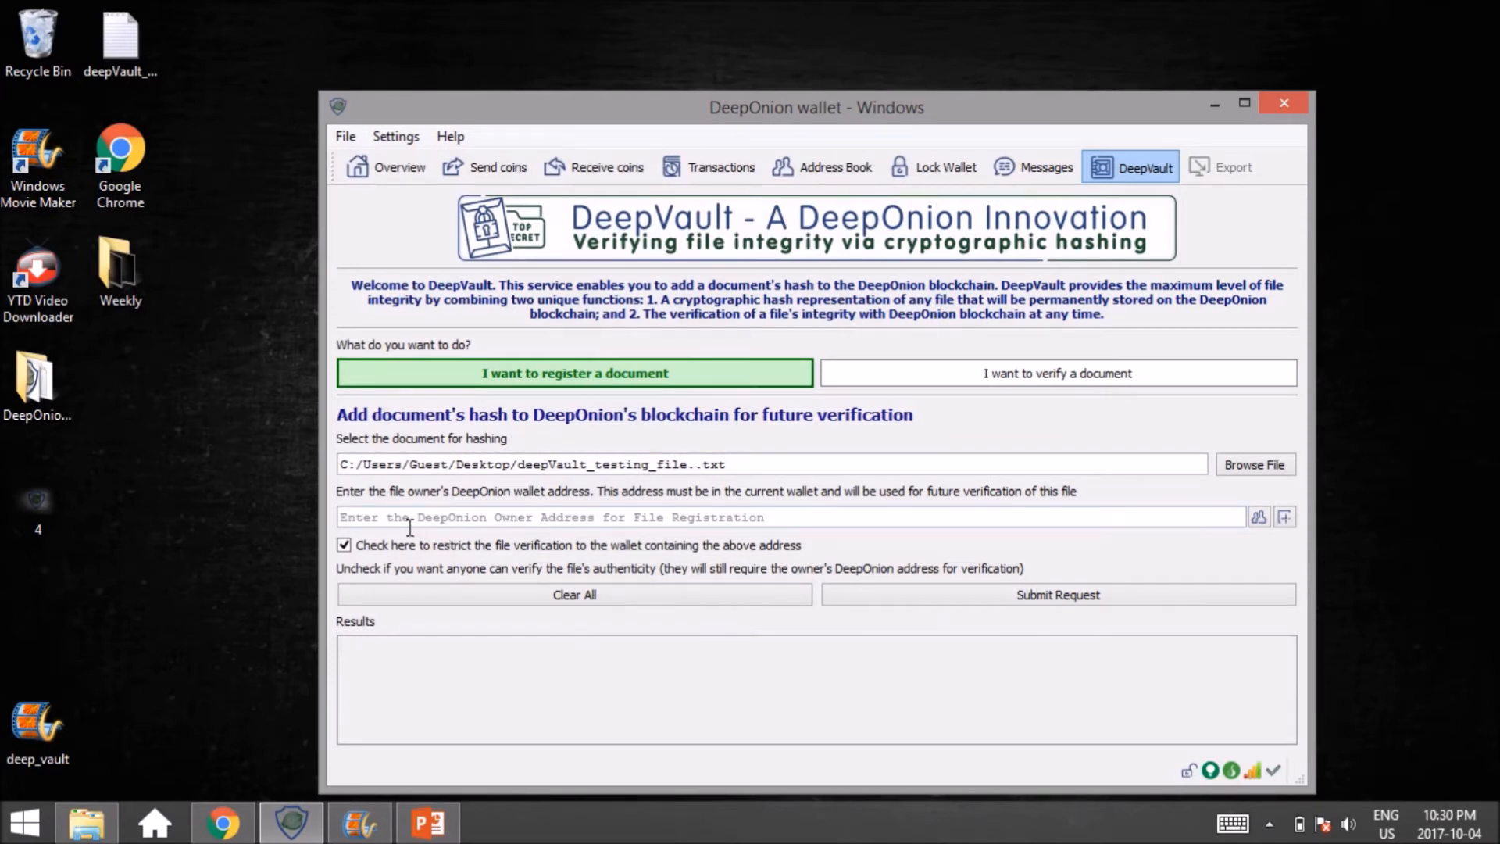
mouse_move(620, 508)
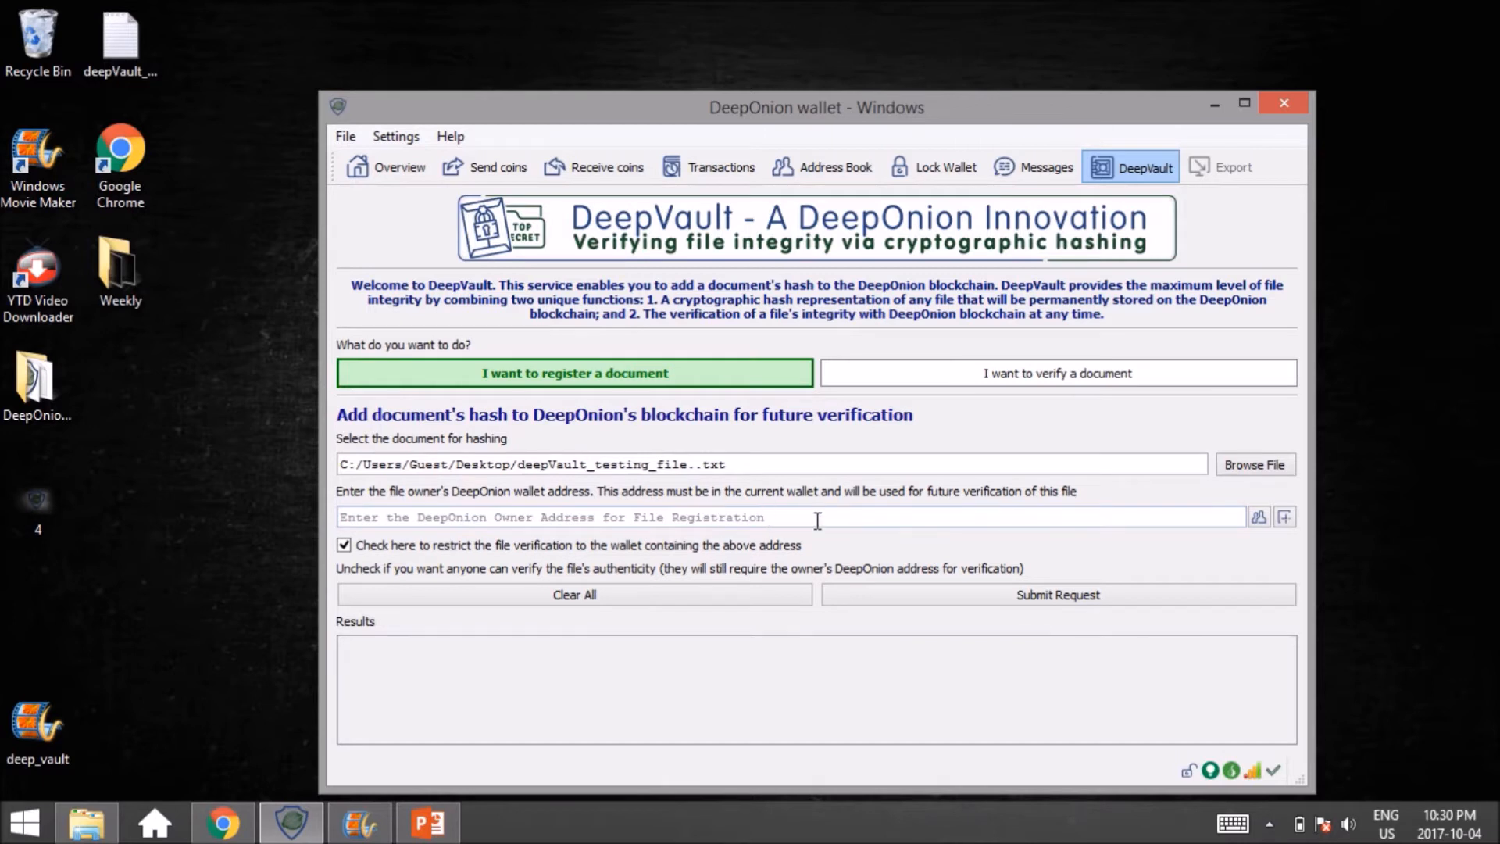
mouse_move(817, 520)
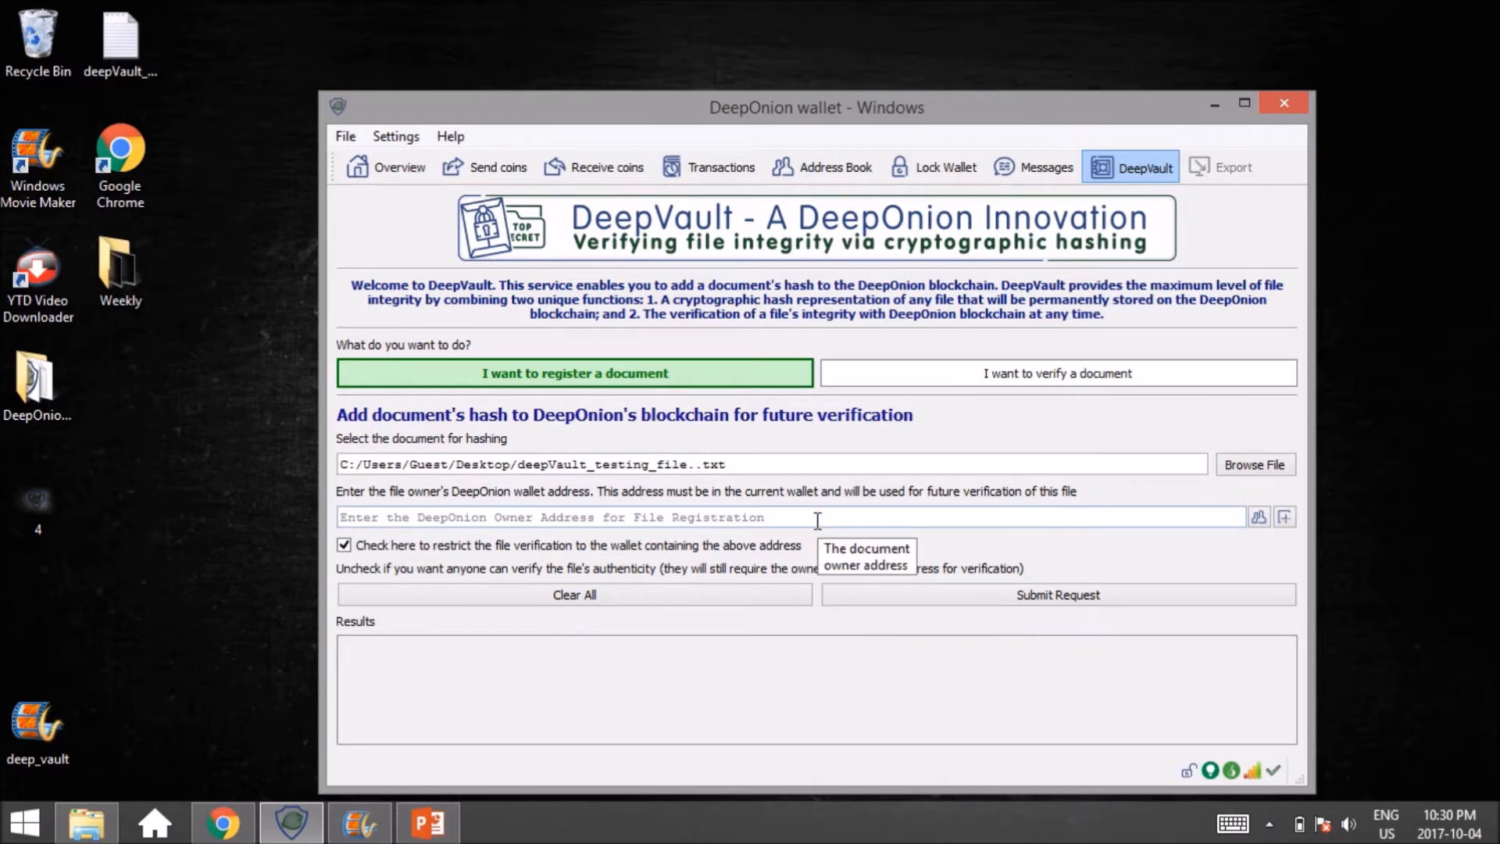
mouse_move(559, 9)
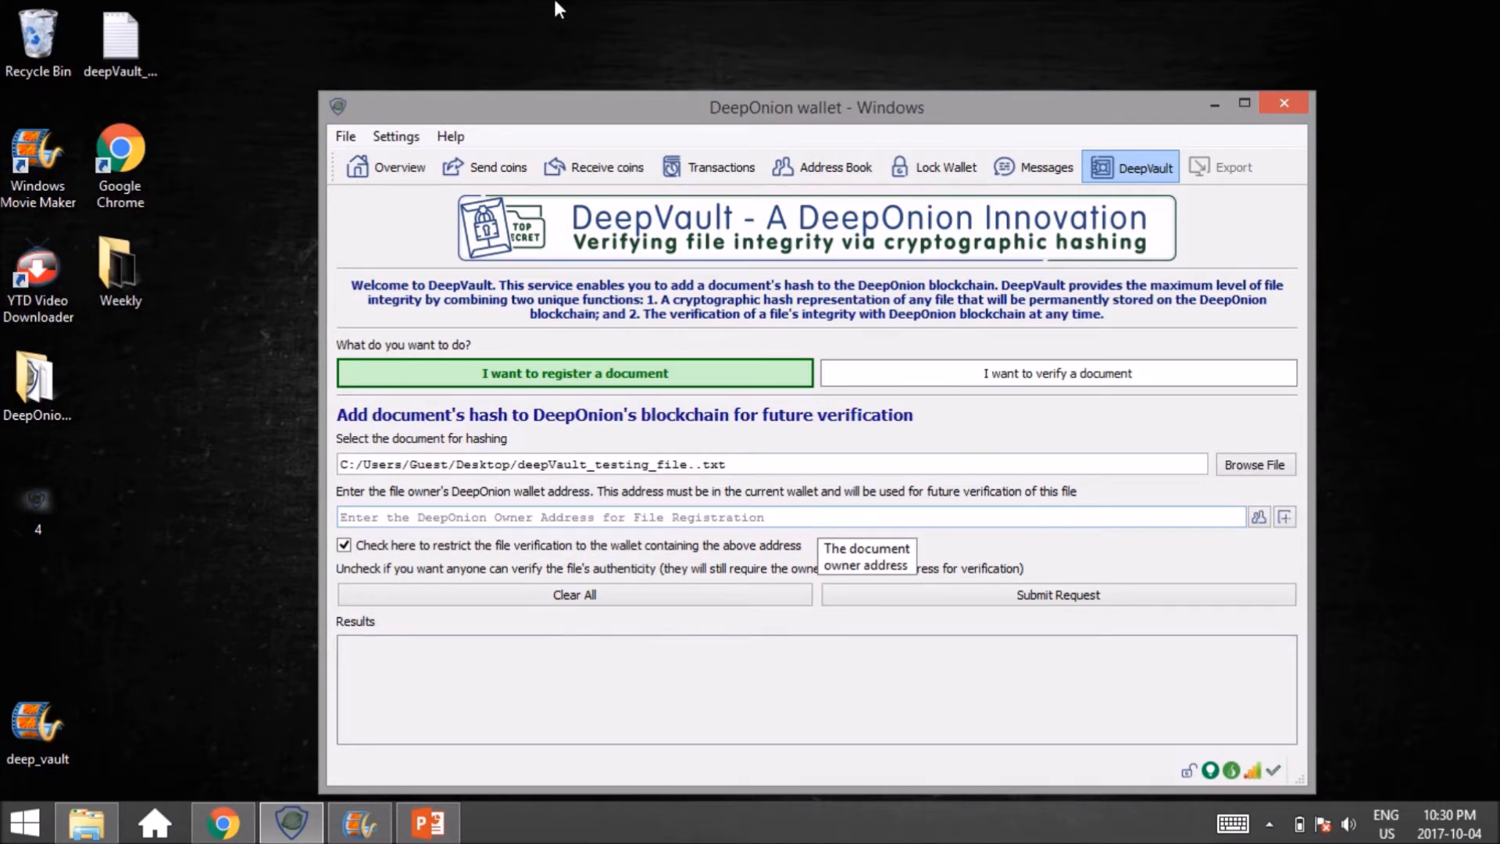
mouse_move(497, 168)
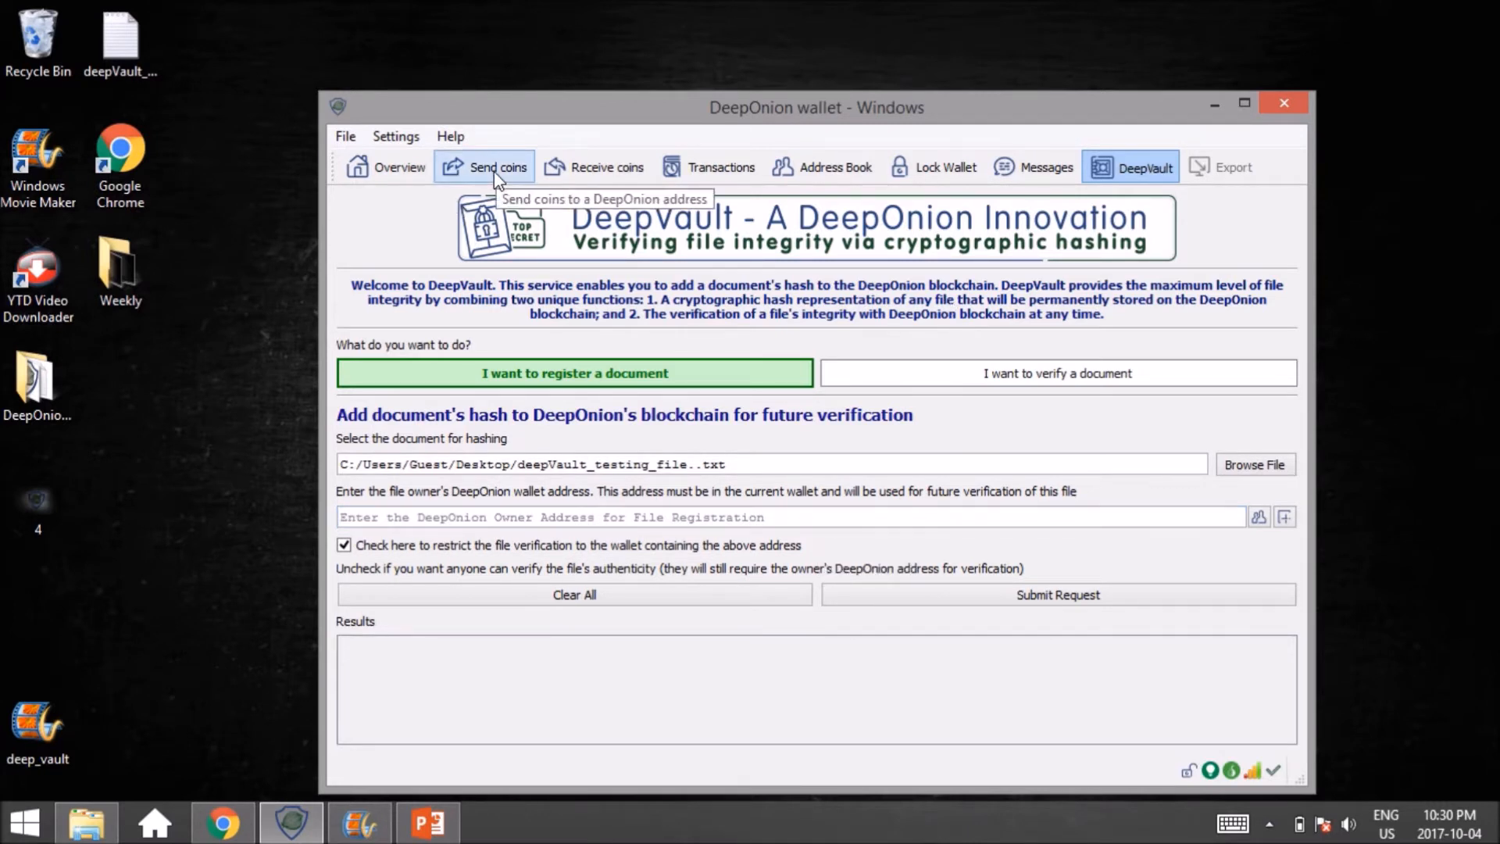
mouse_move(605, 166)
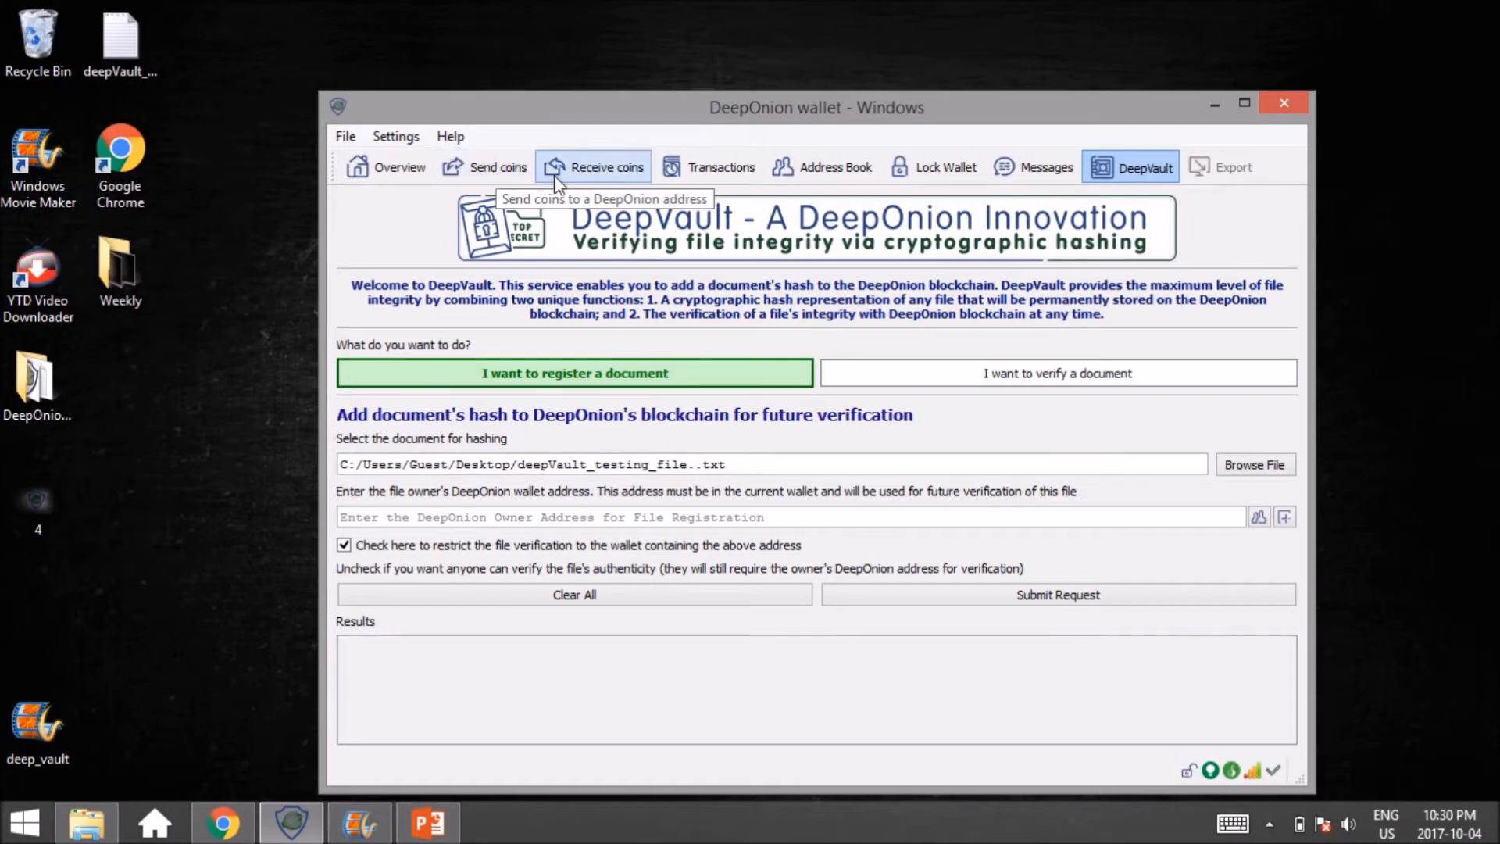
left_click(606, 166)
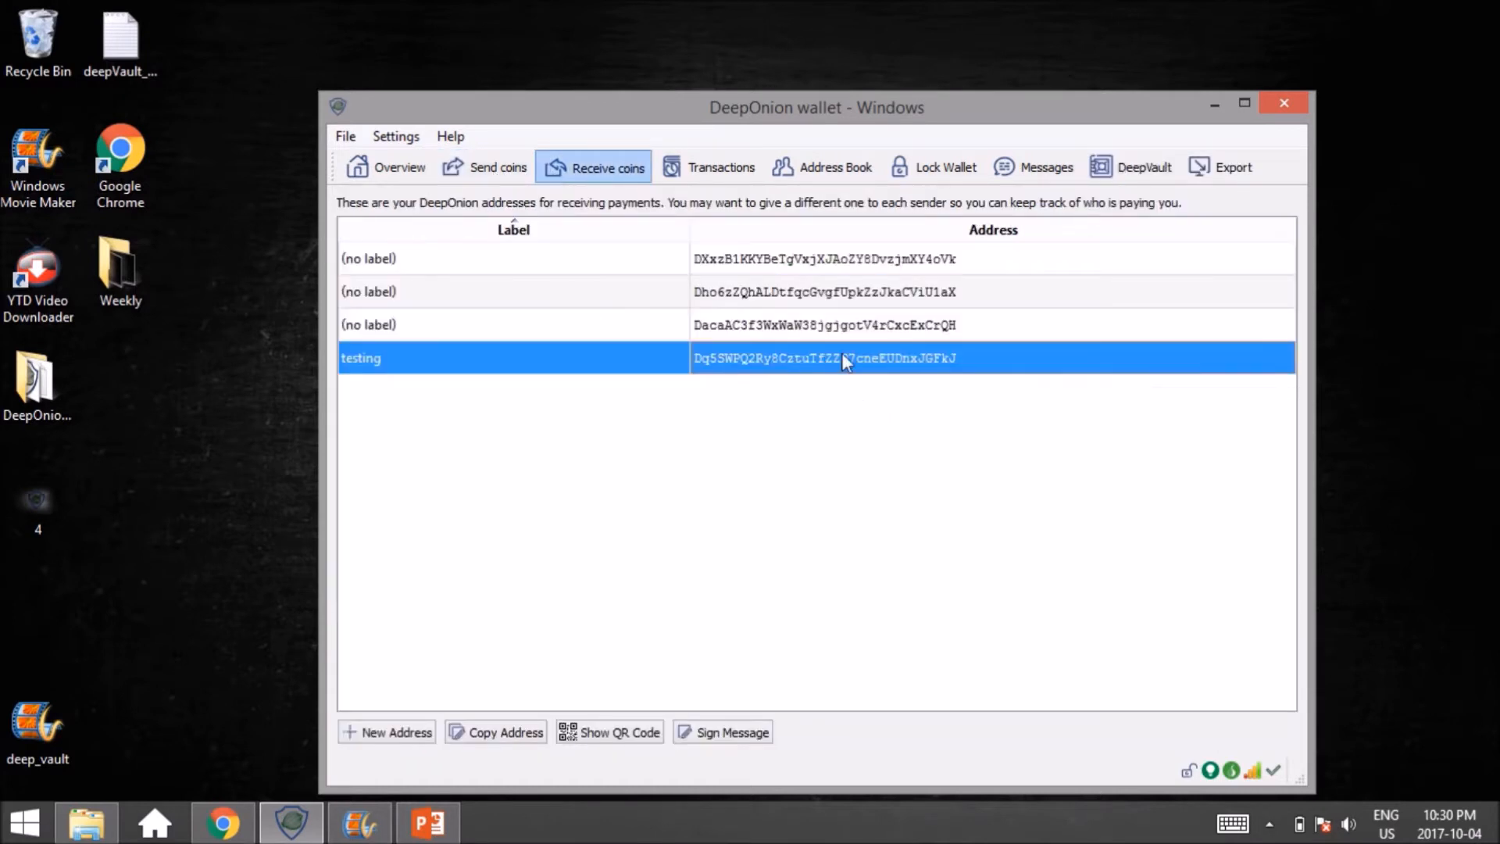
right_click(842, 358)
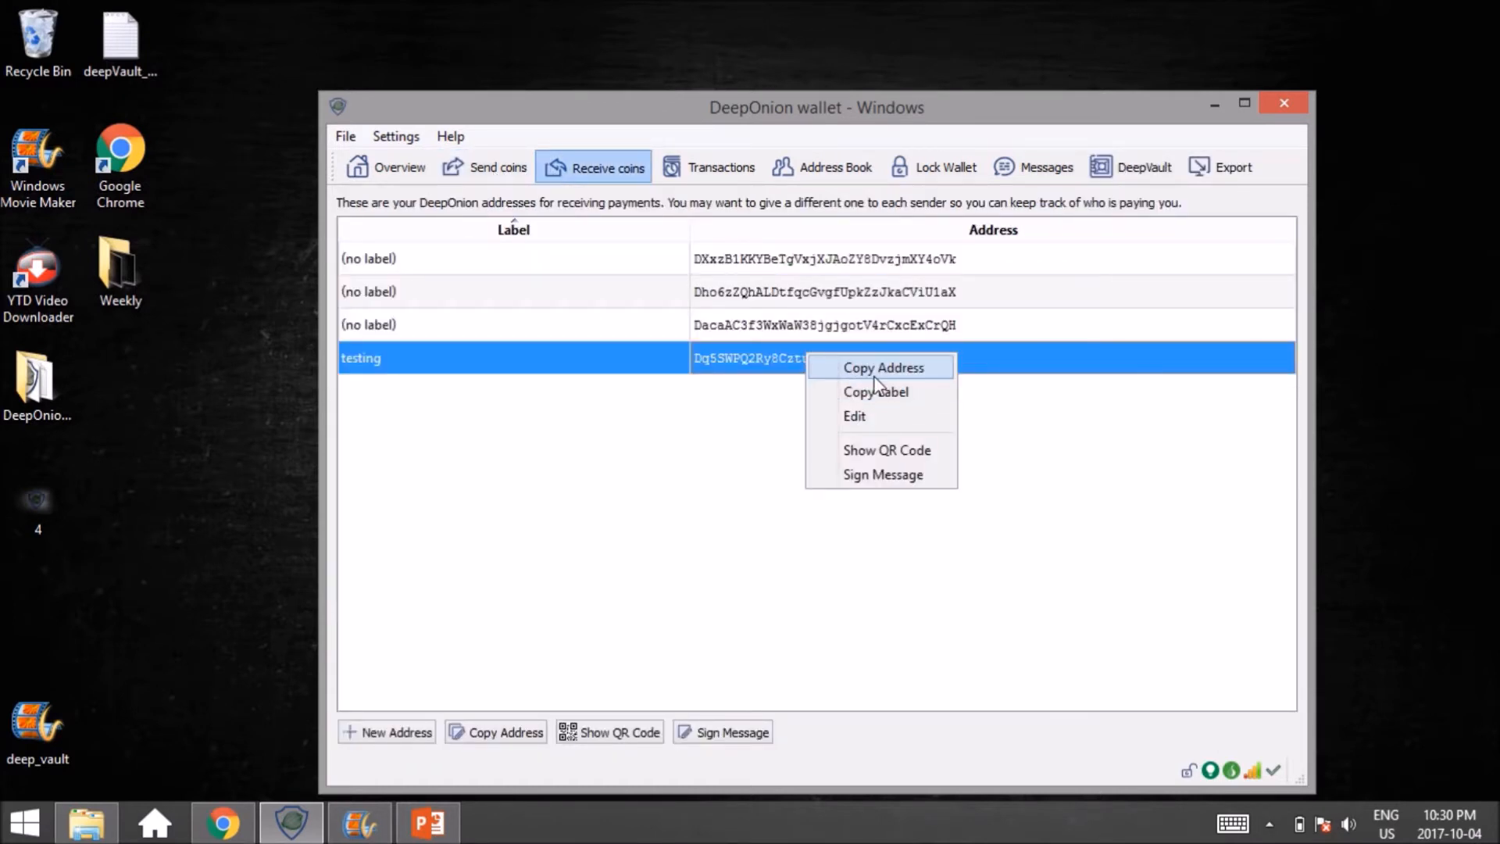
left_click(882, 367)
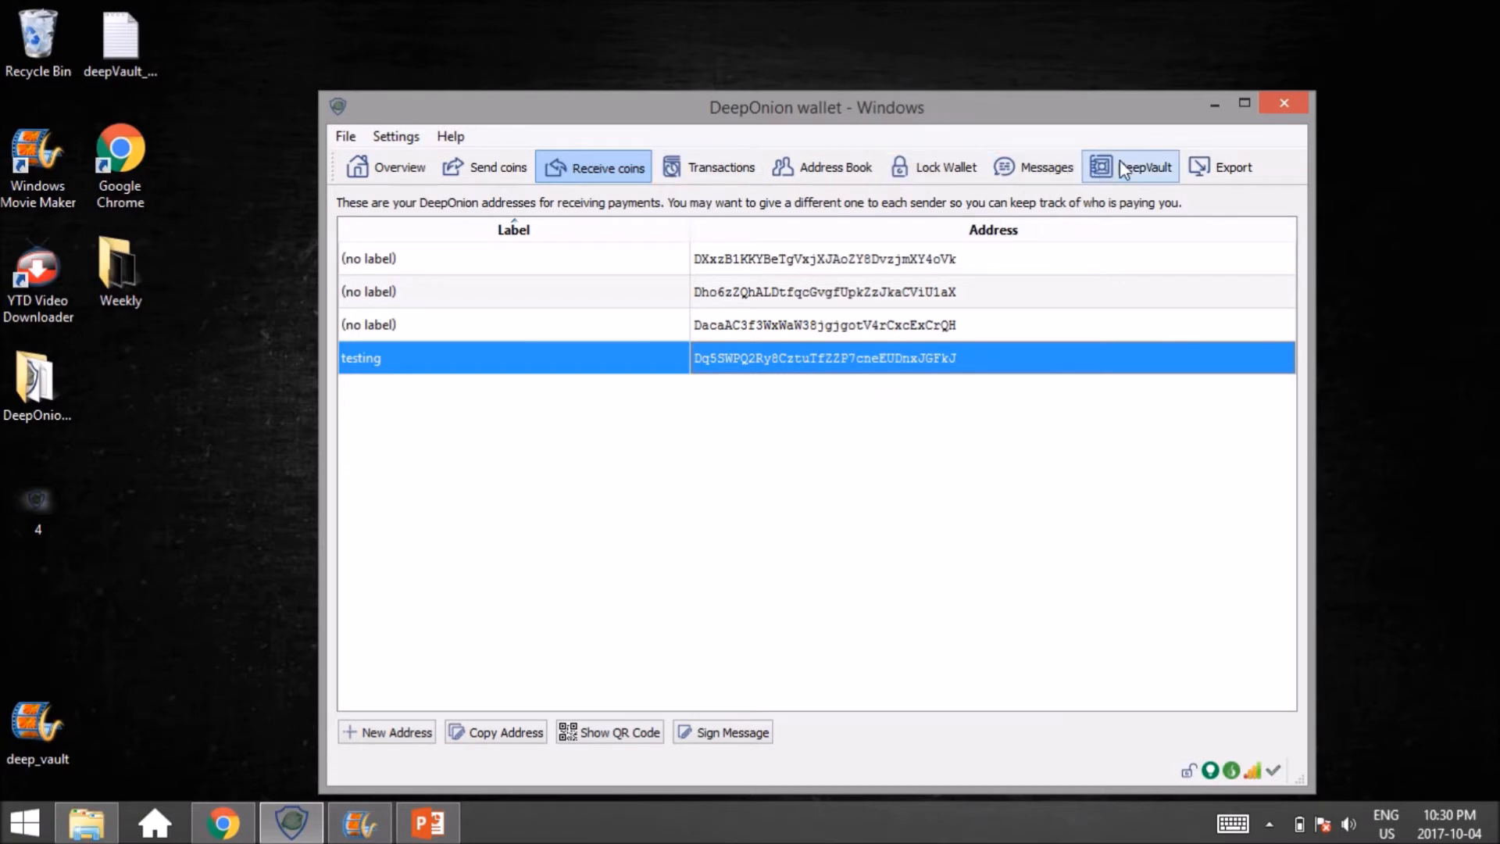
left_click(1143, 167)
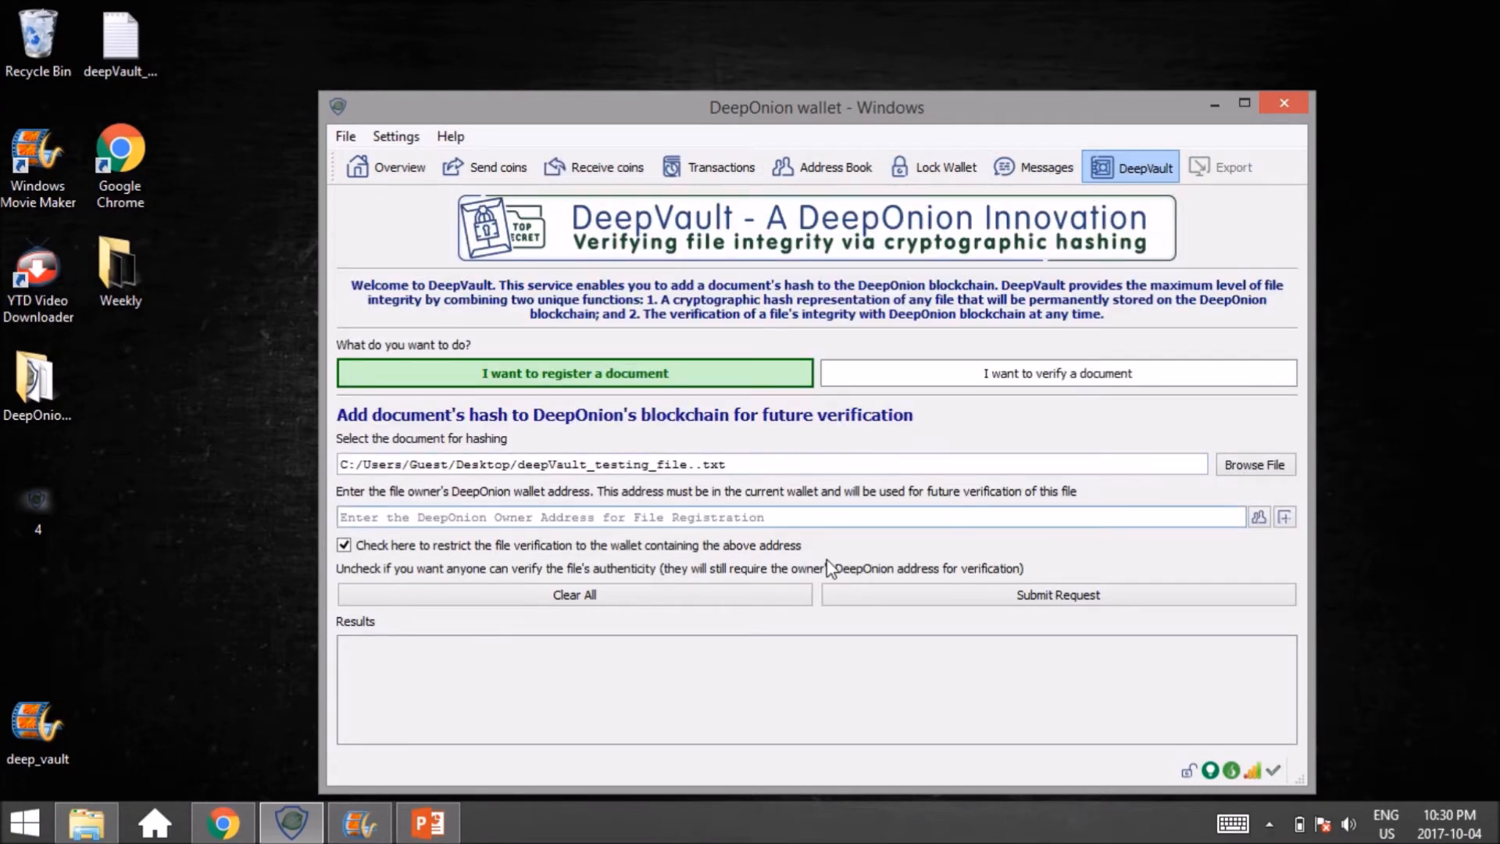
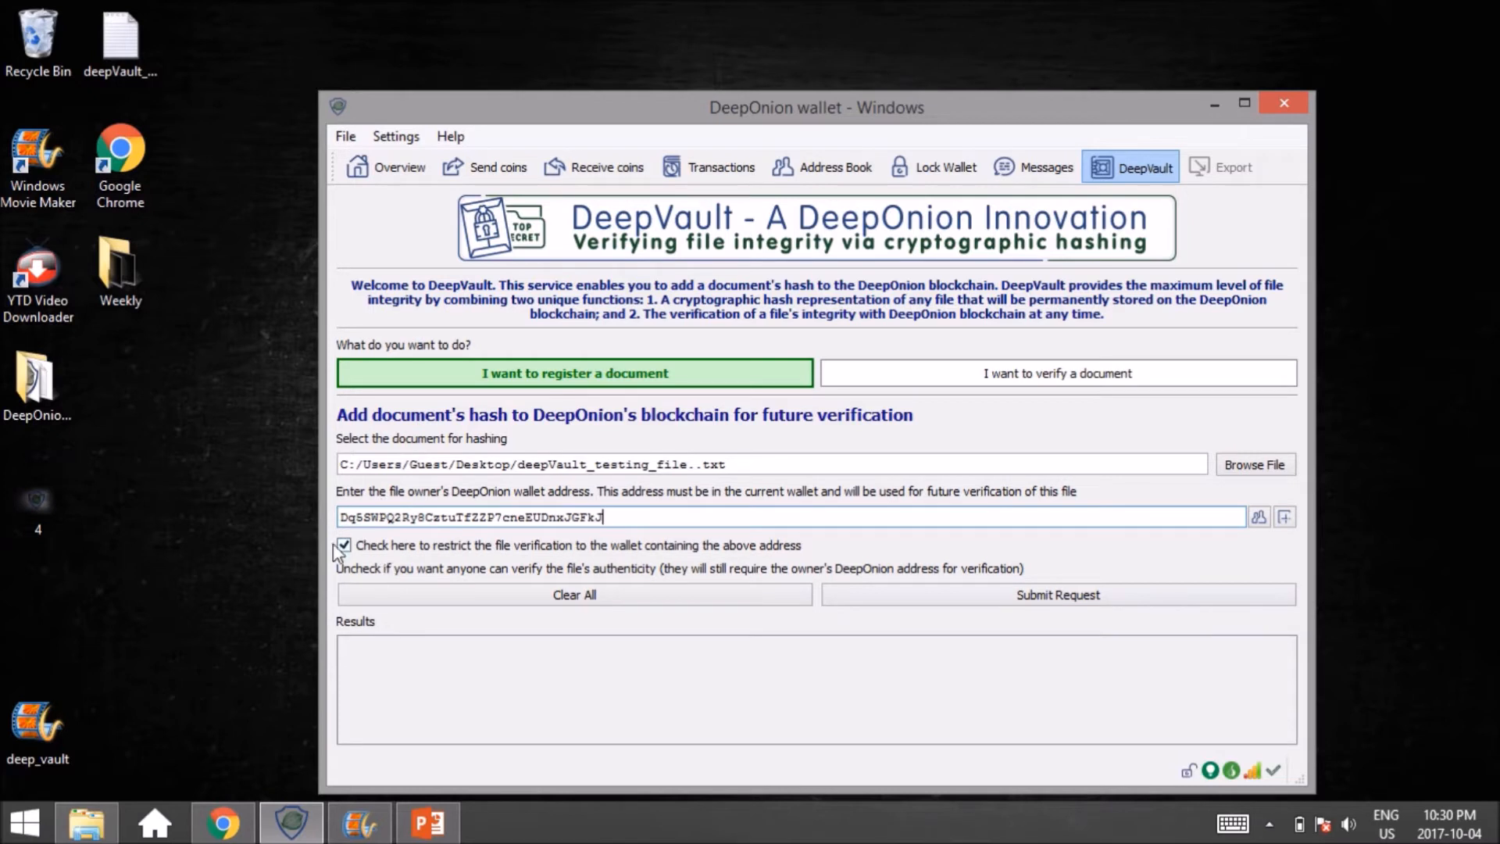
mouse_move(450, 553)
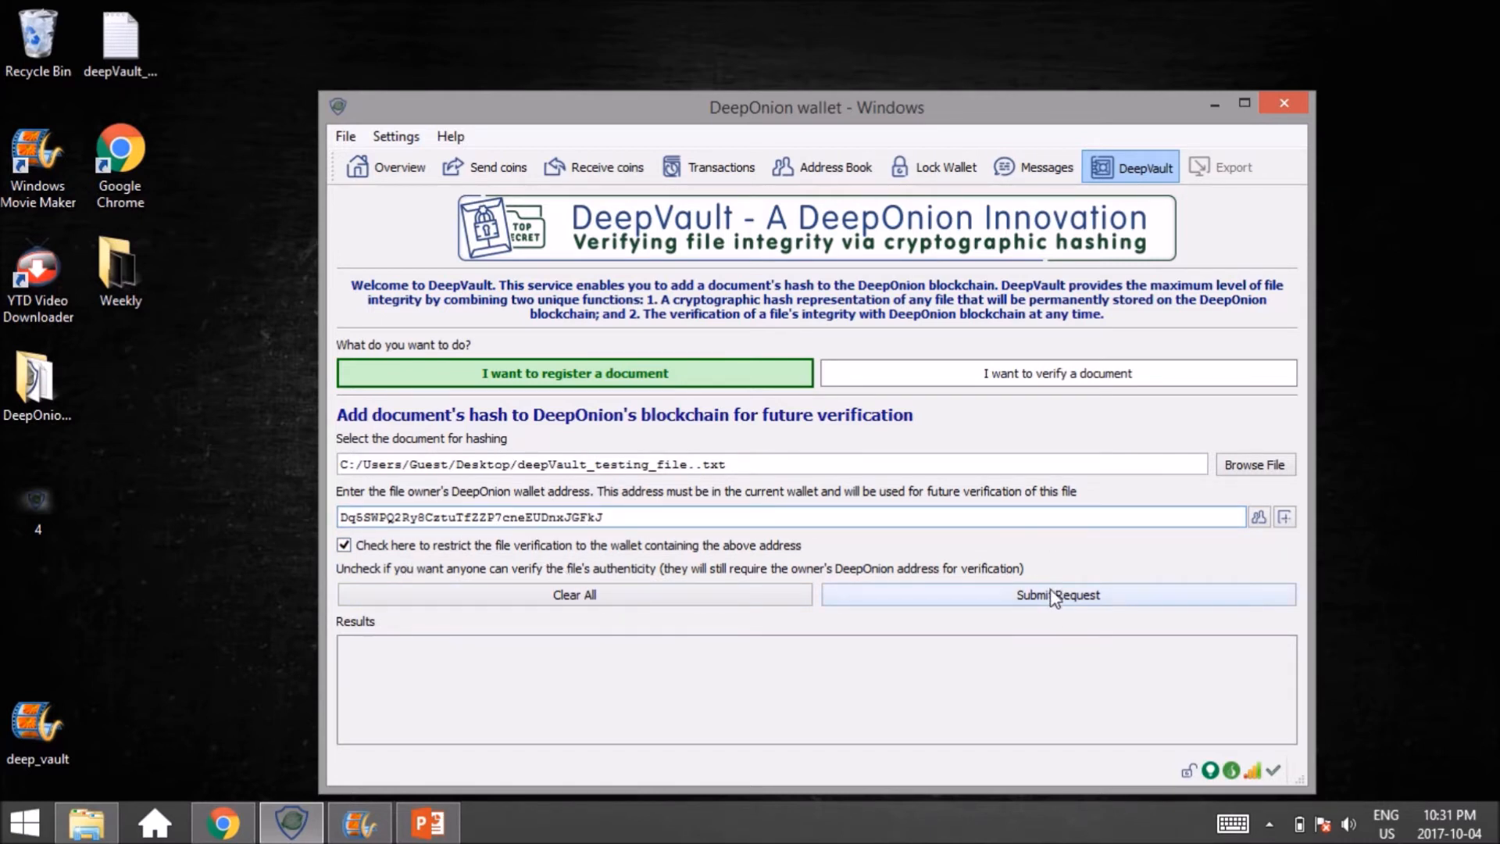
Step: Submit the registration request and unlock the wallet with the passphrase
left_click(1056, 593)
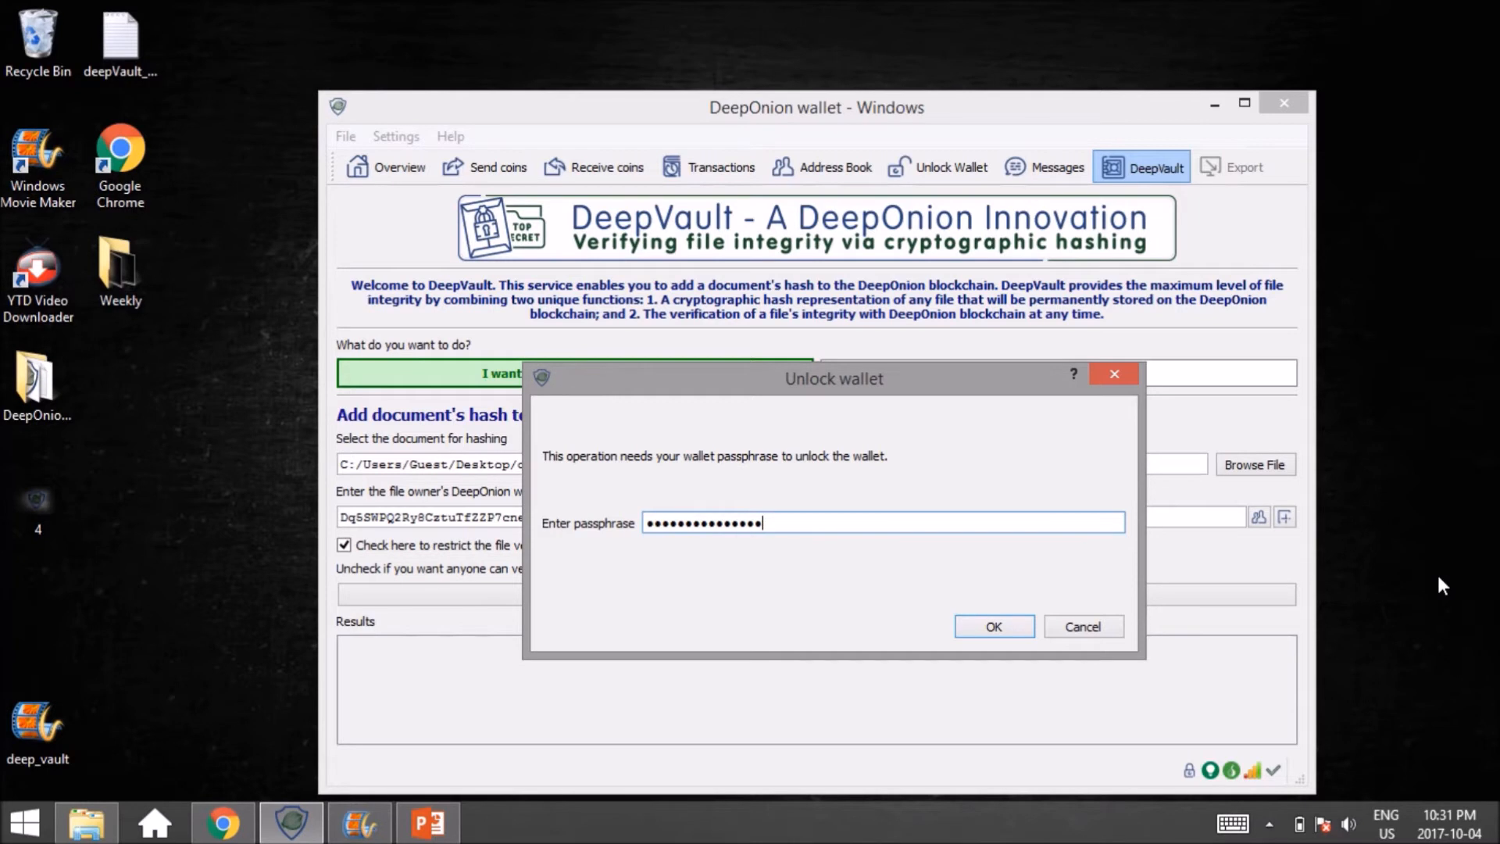
left_click(992, 627)
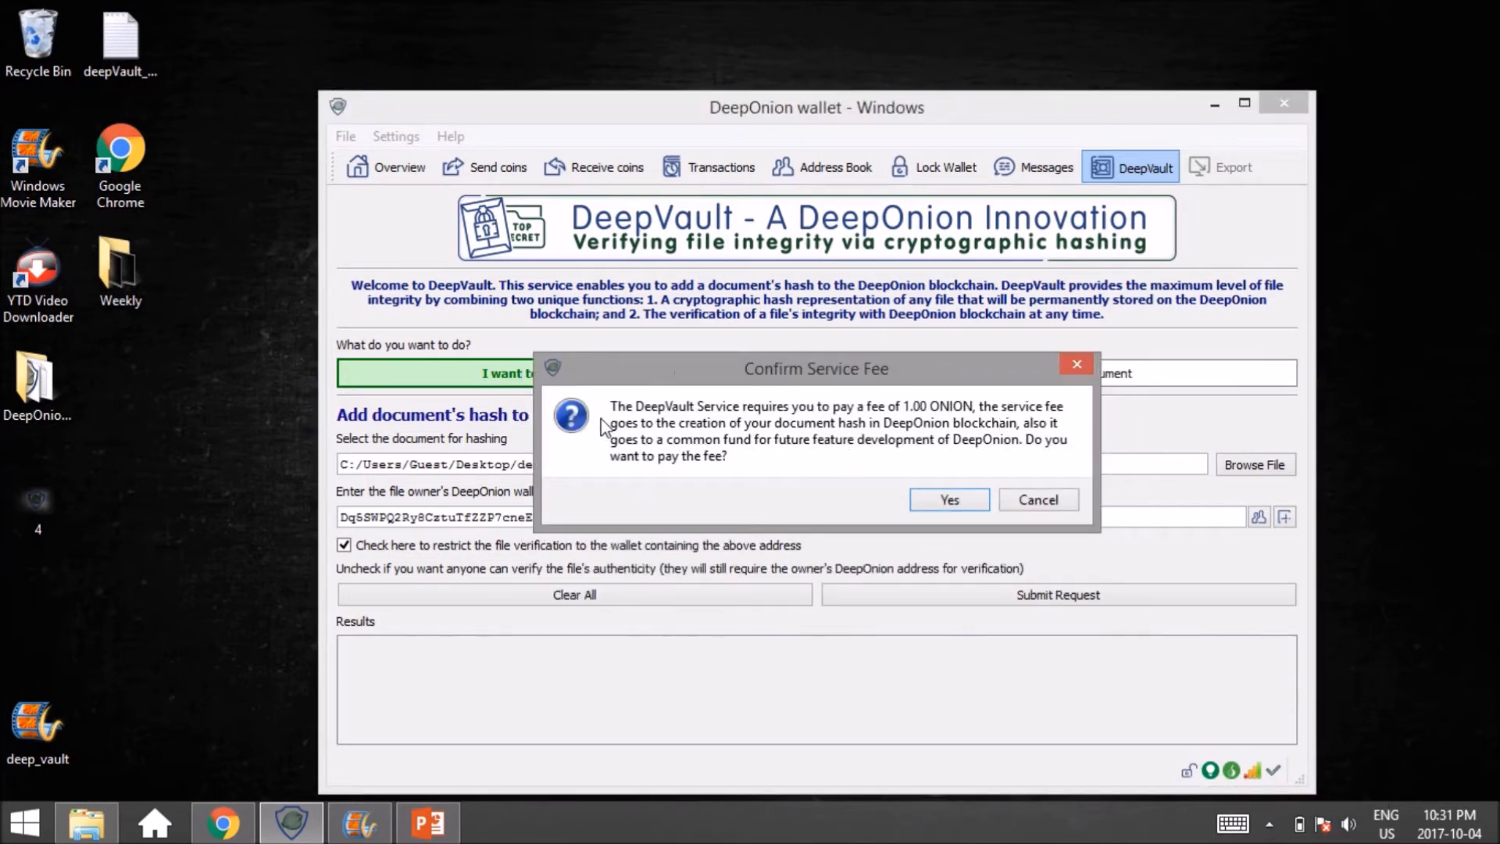
mouse_move(722, 432)
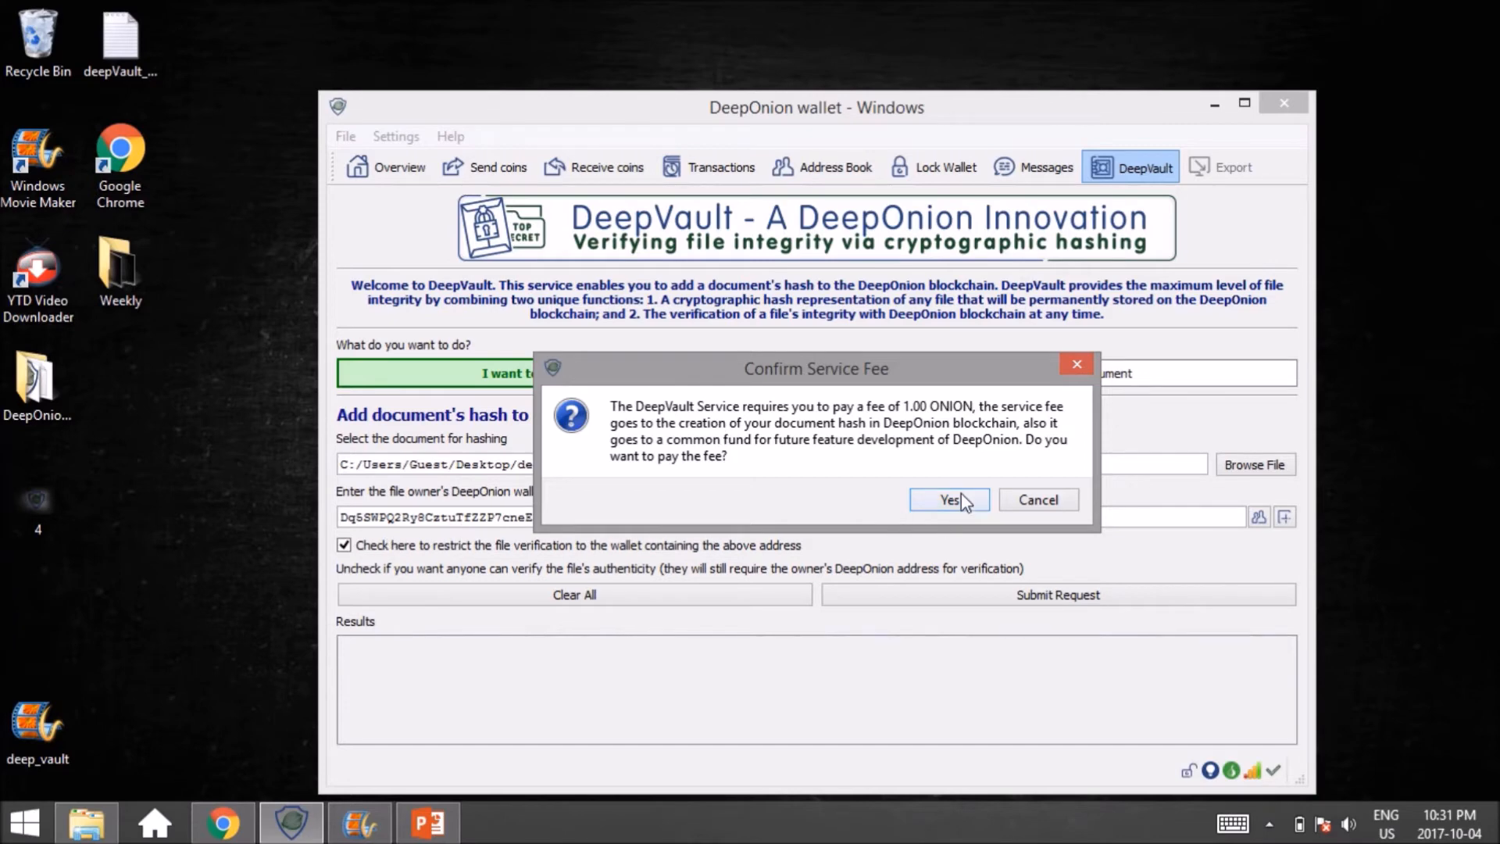
Step: Accept the 1.00 ONION service fee and reposition the wallet window
left_click(947, 499)
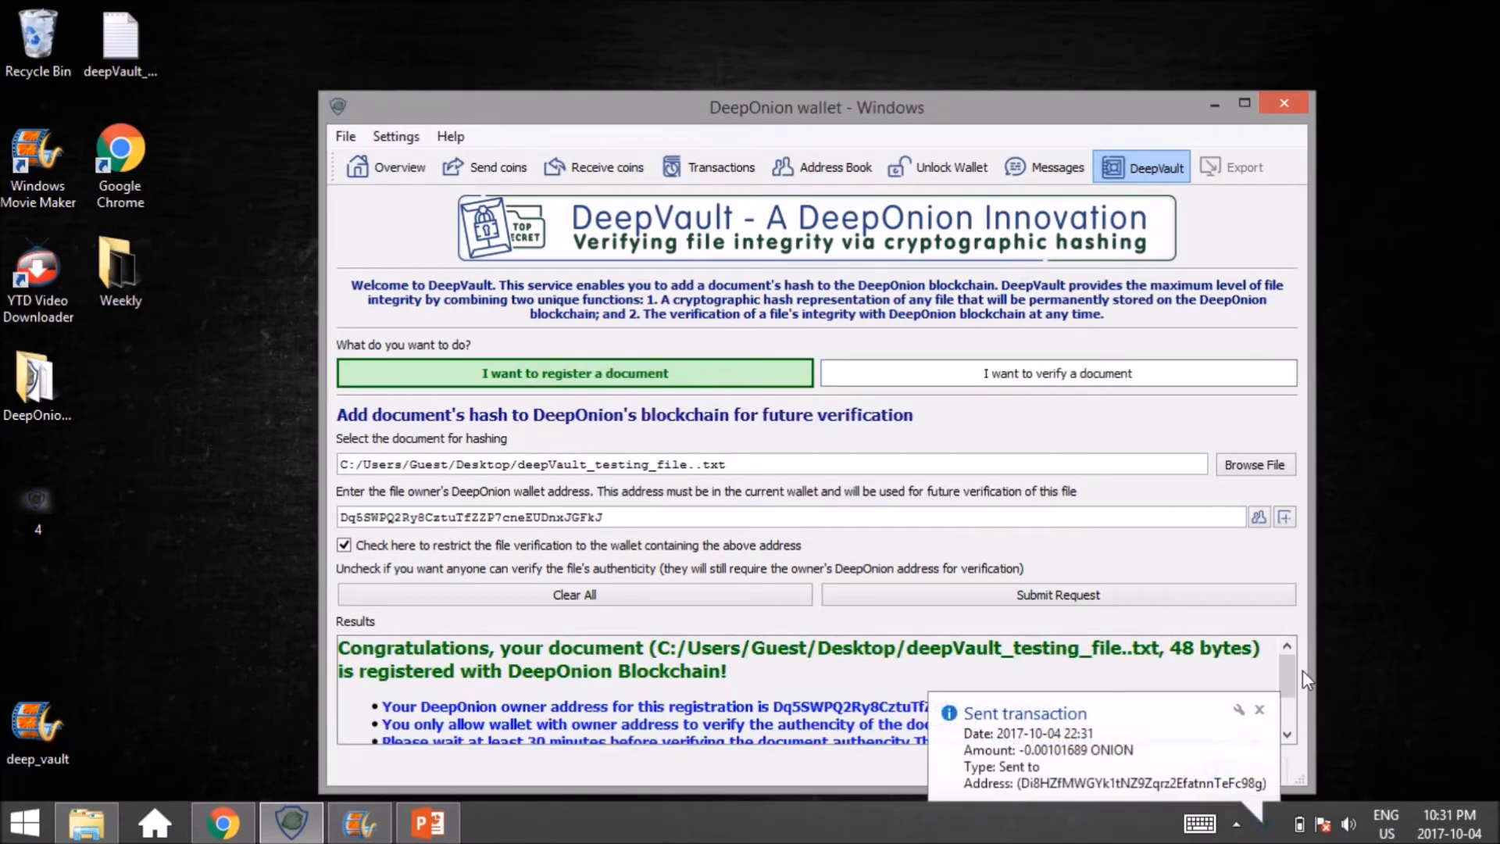
left_click_drag(817, 107, 699, 75)
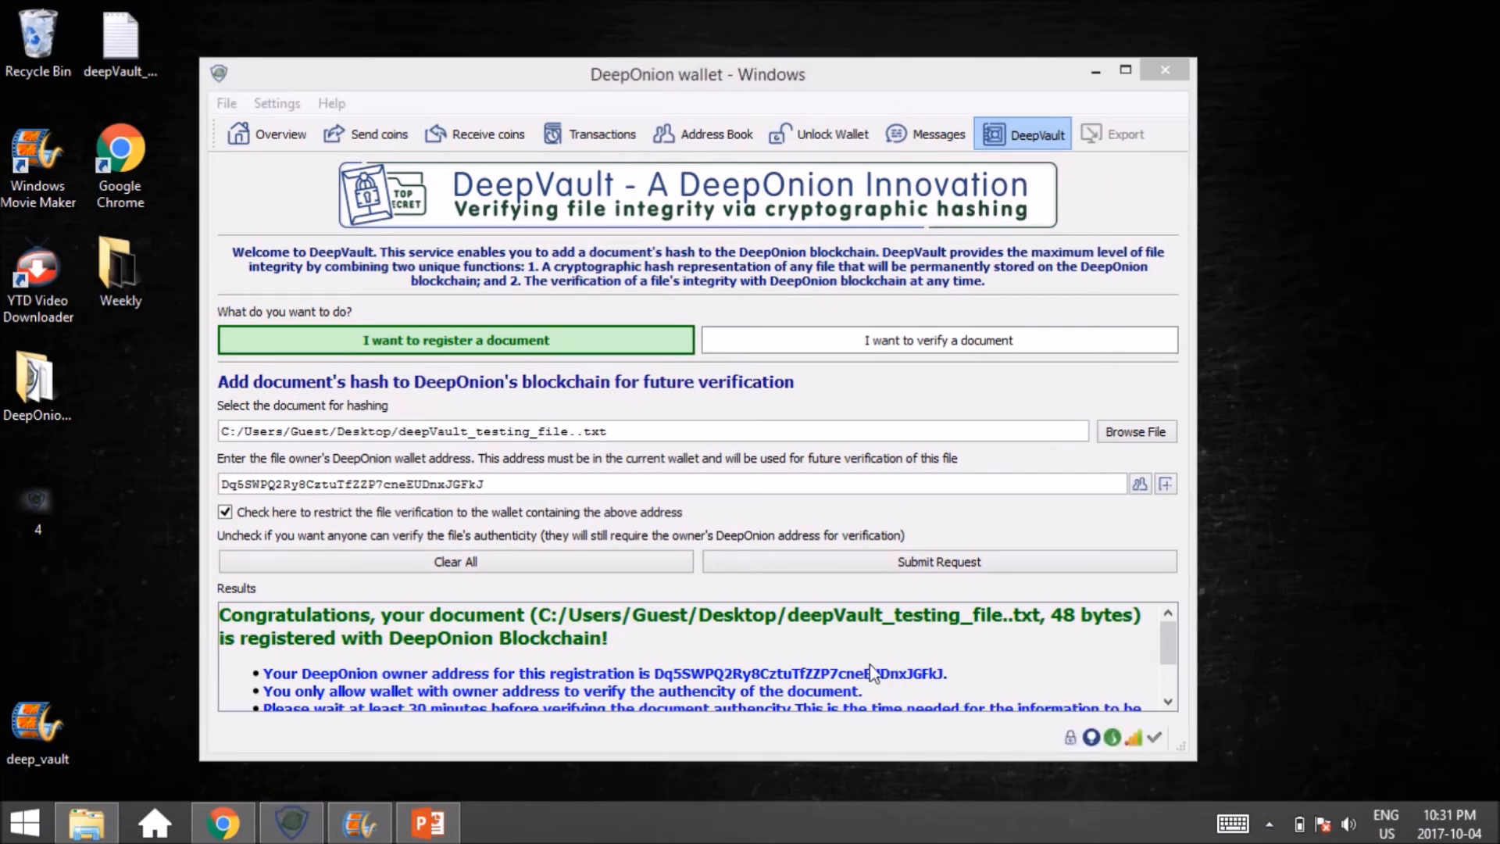
mouse_move(465, 630)
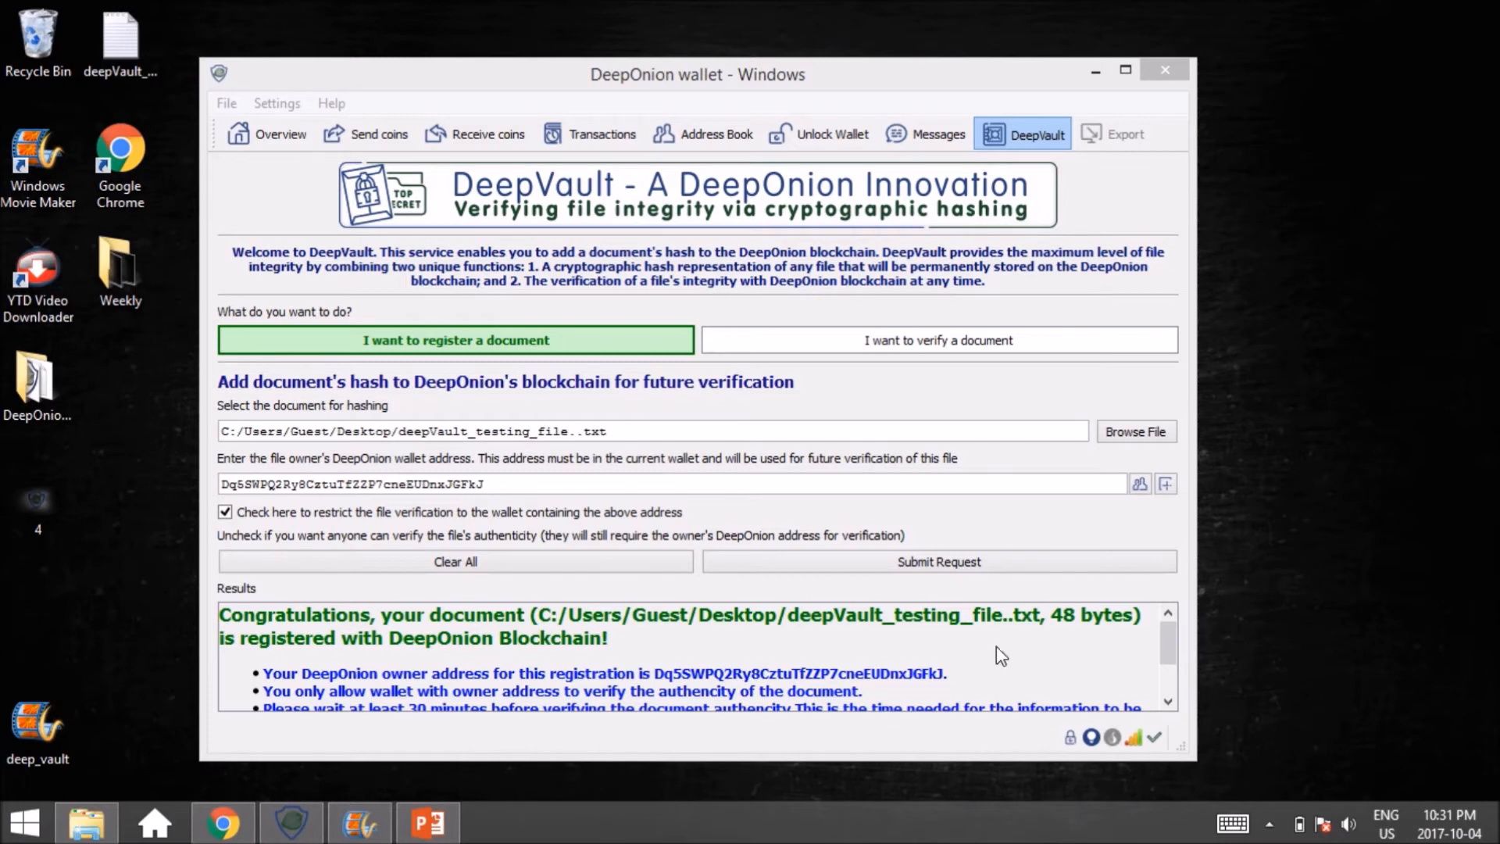
mouse_move(538, 650)
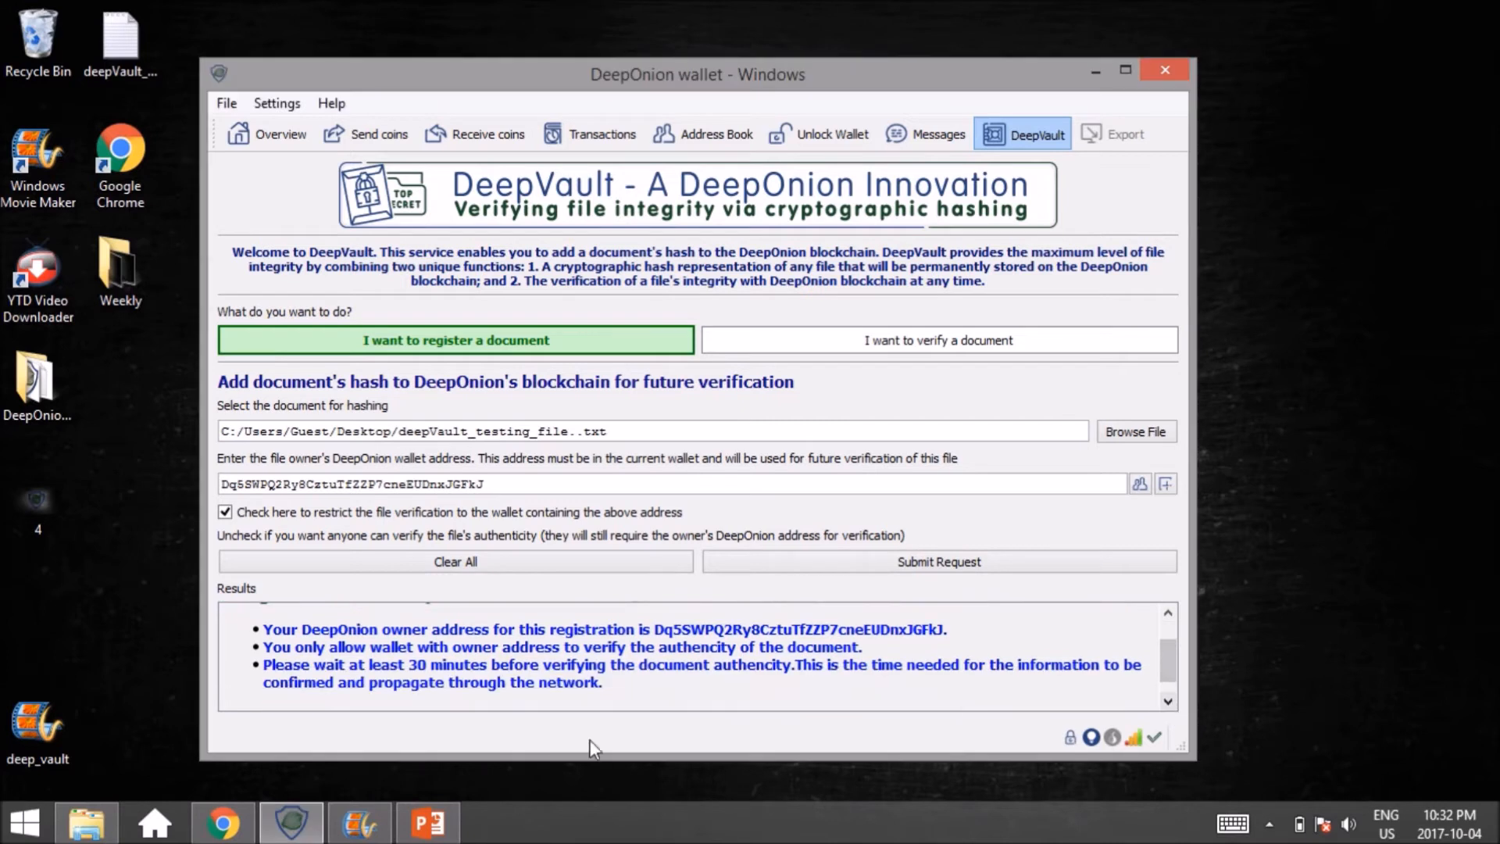
mouse_move(478, 622)
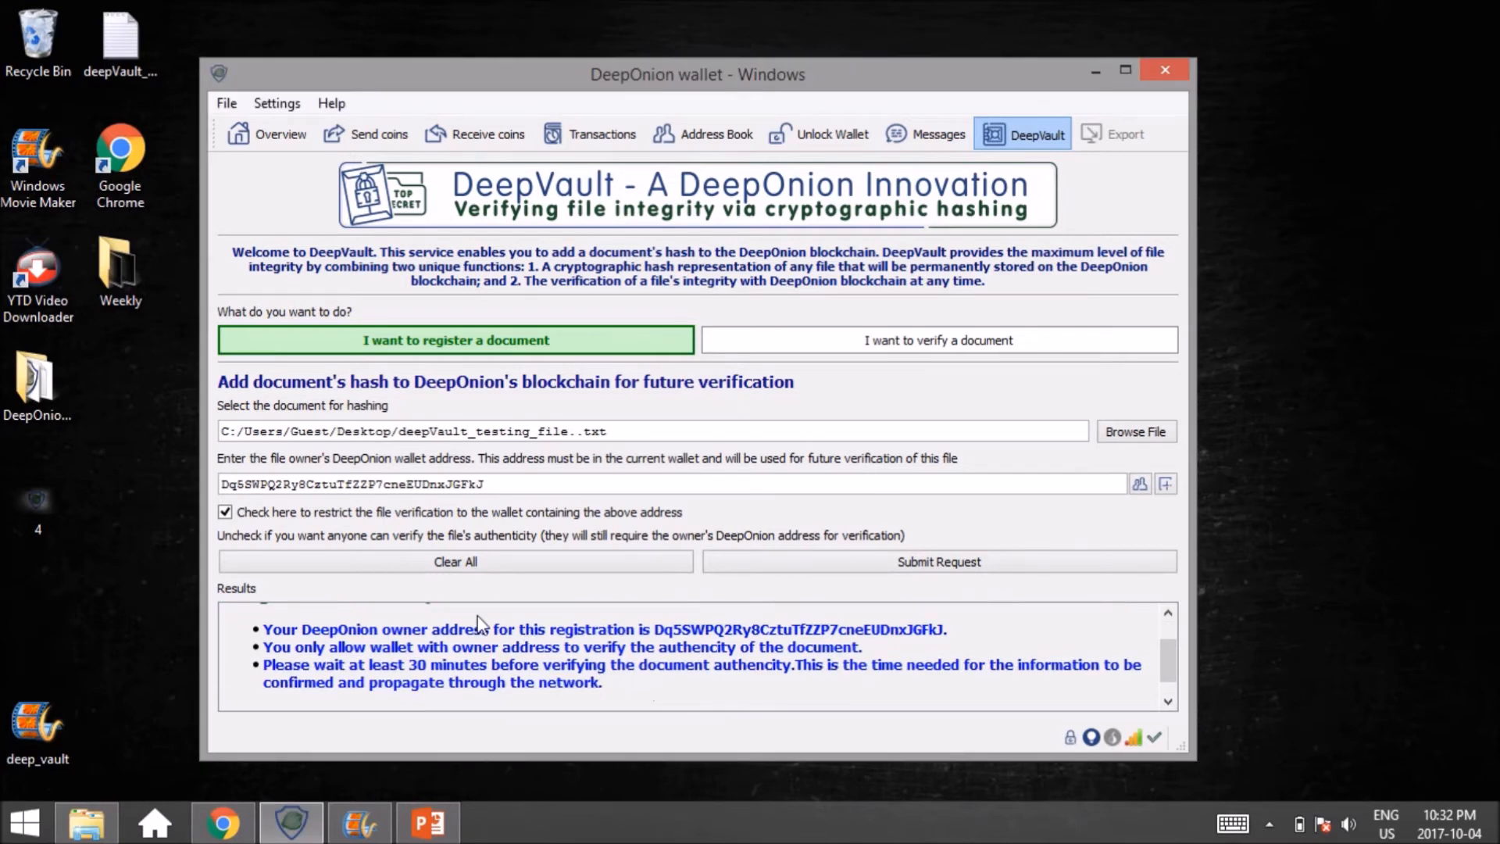
mouse_move(727, 679)
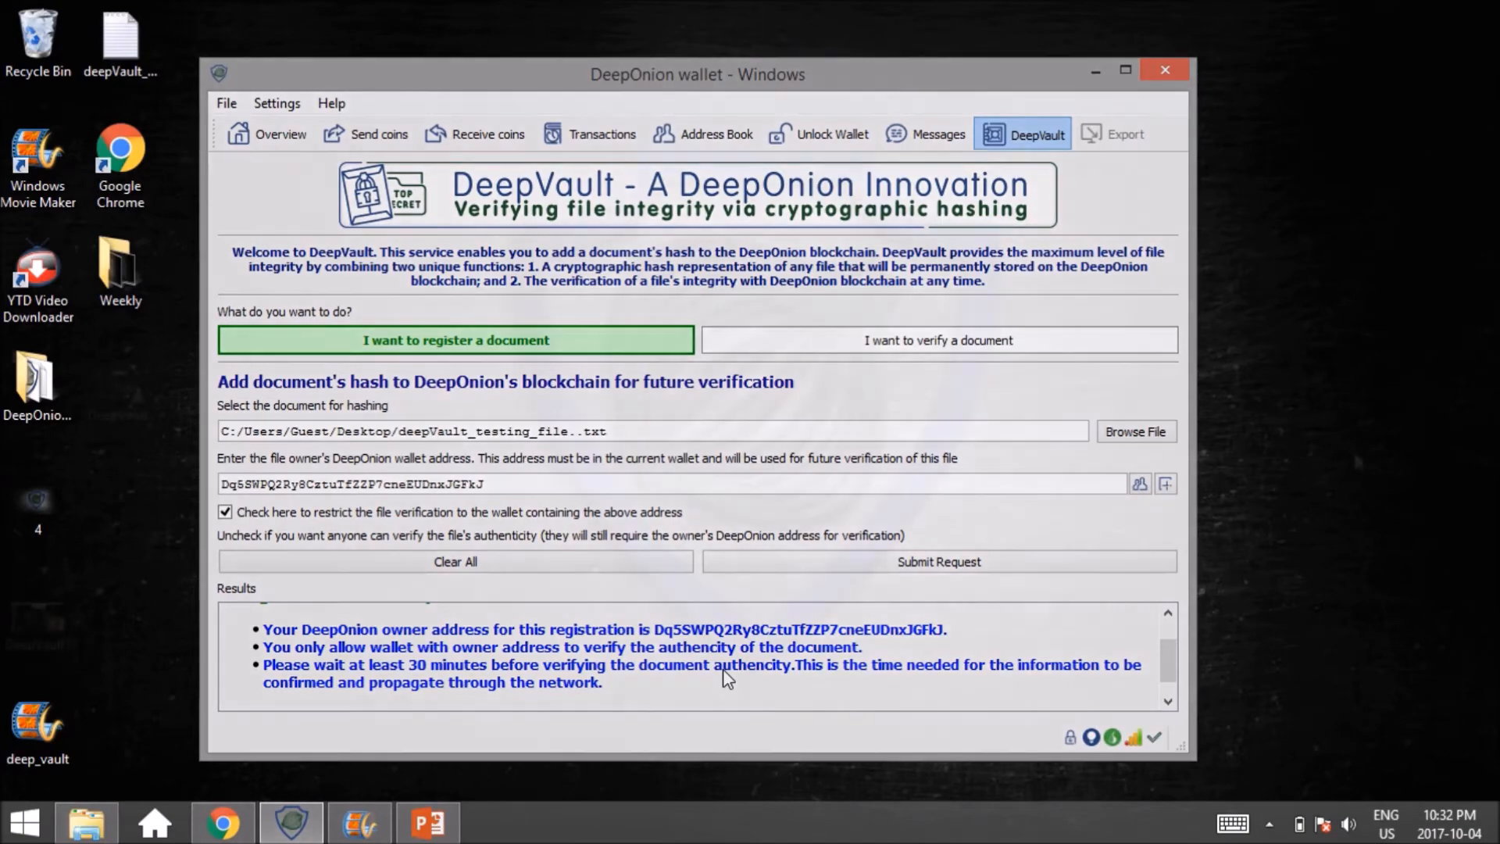
Step: Return to the DeepVault tab and switch to 'I want to verify a document'
left_click(1164, 69)
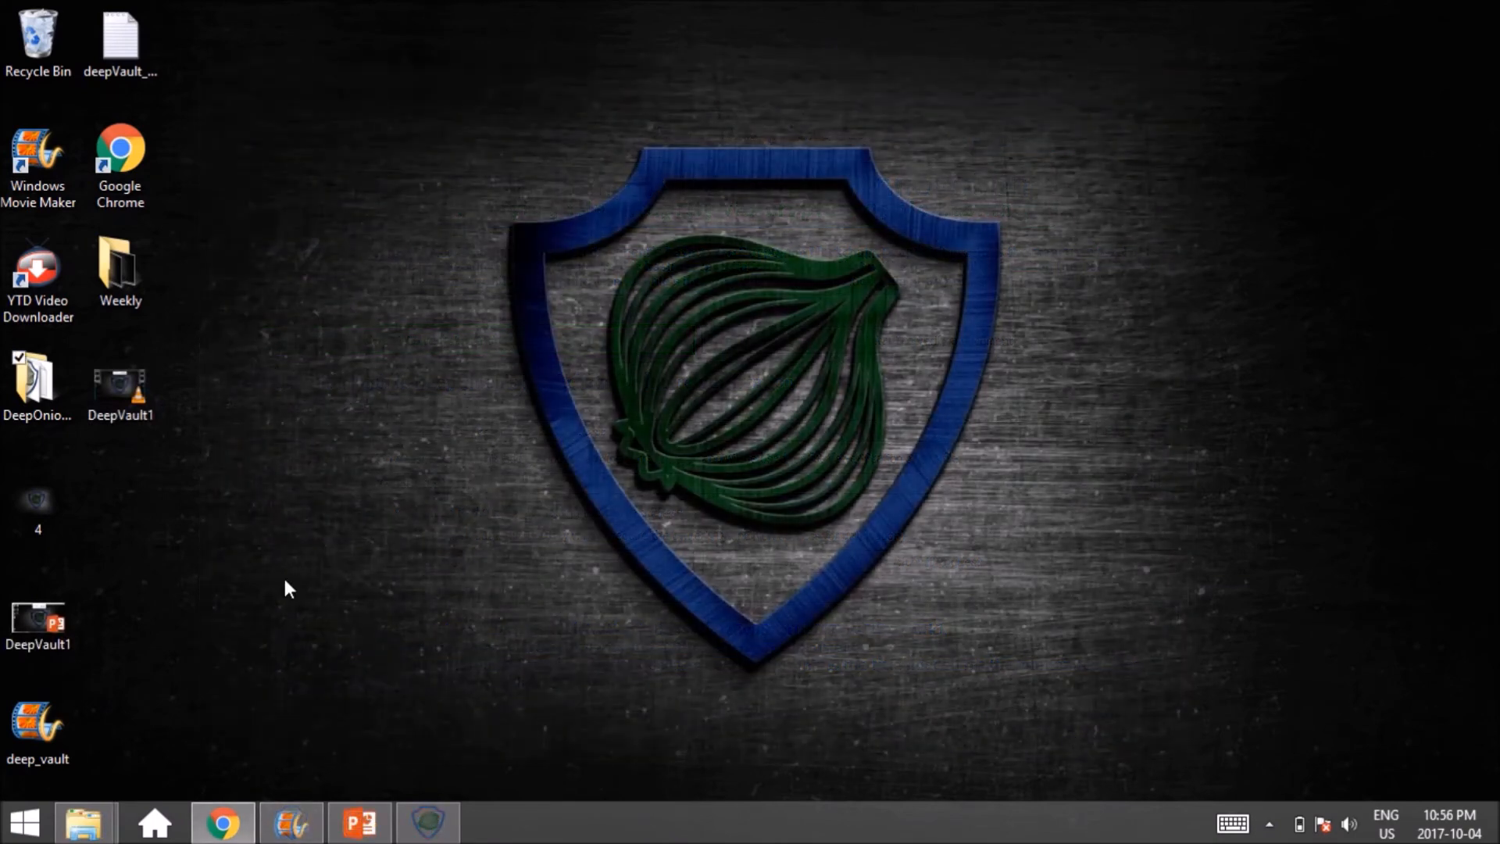
mouse_move(263, 596)
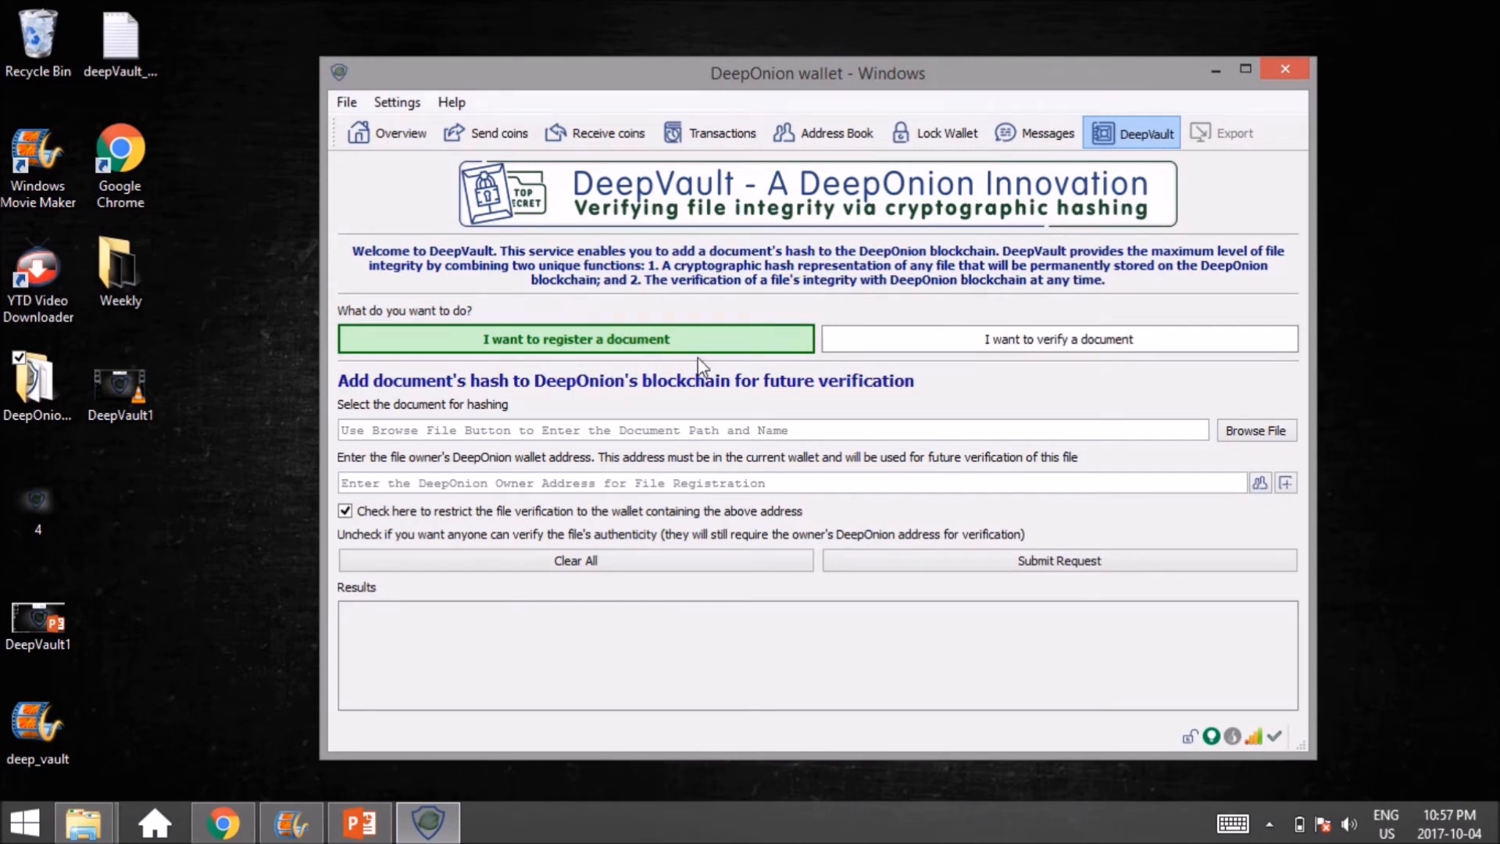
mouse_move(617, 325)
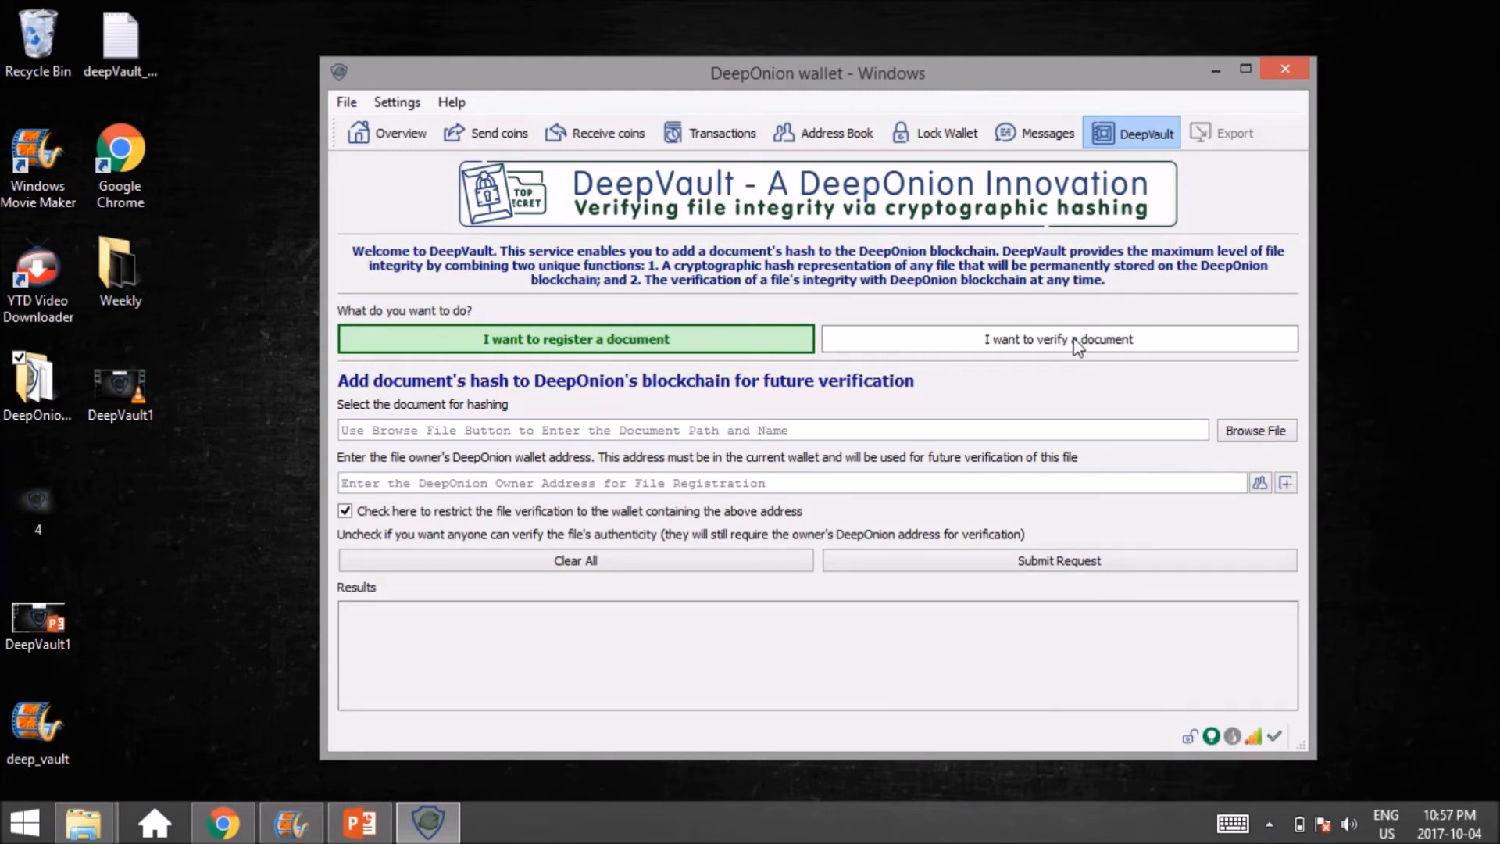
left_click(1060, 338)
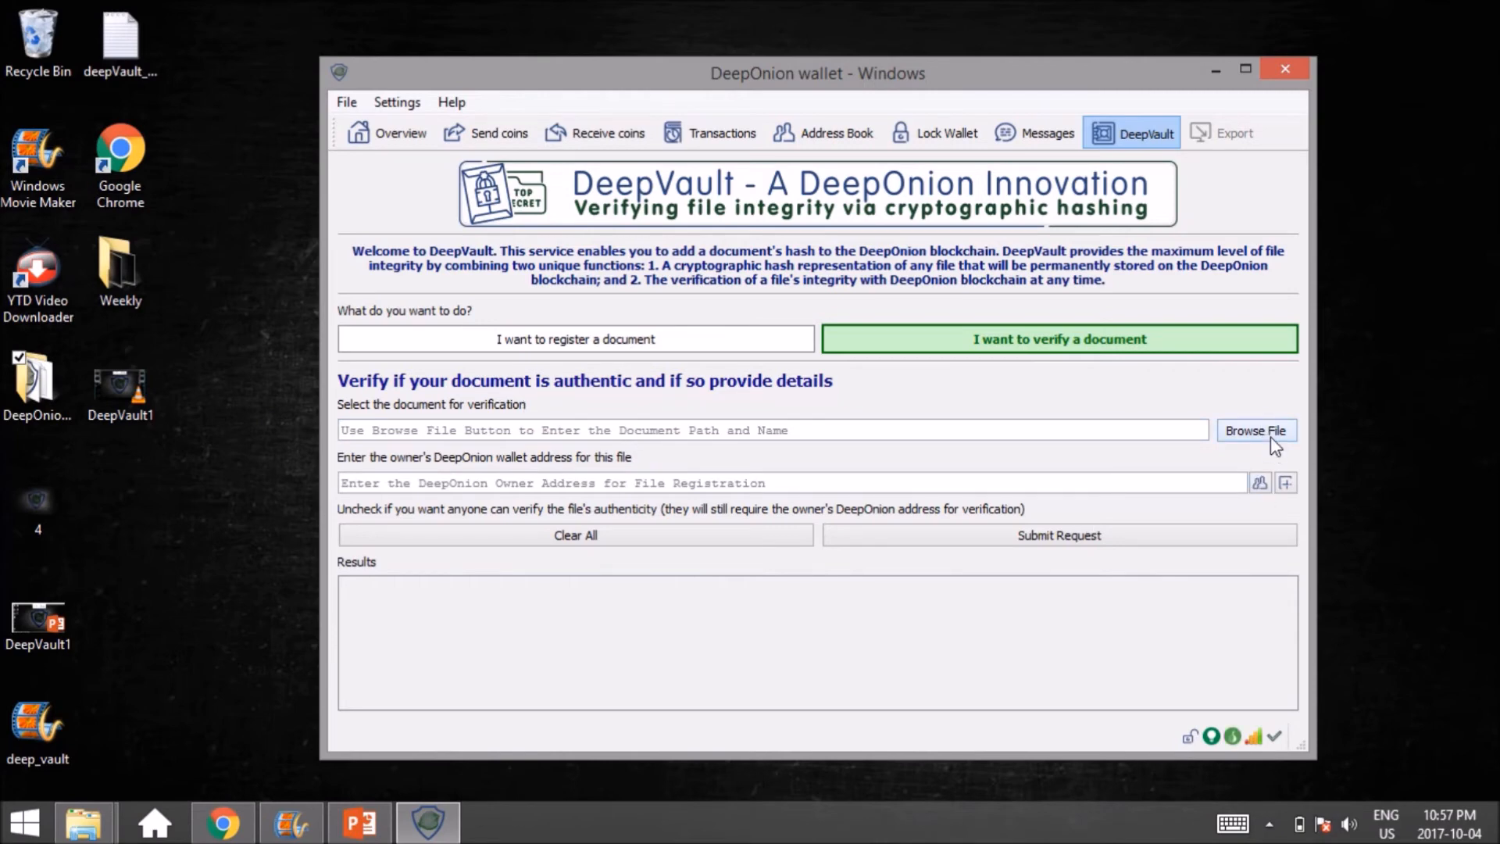
Step: Choose deepVault_testing_file from the Desktop as the document to verify
left_click(1256, 429)
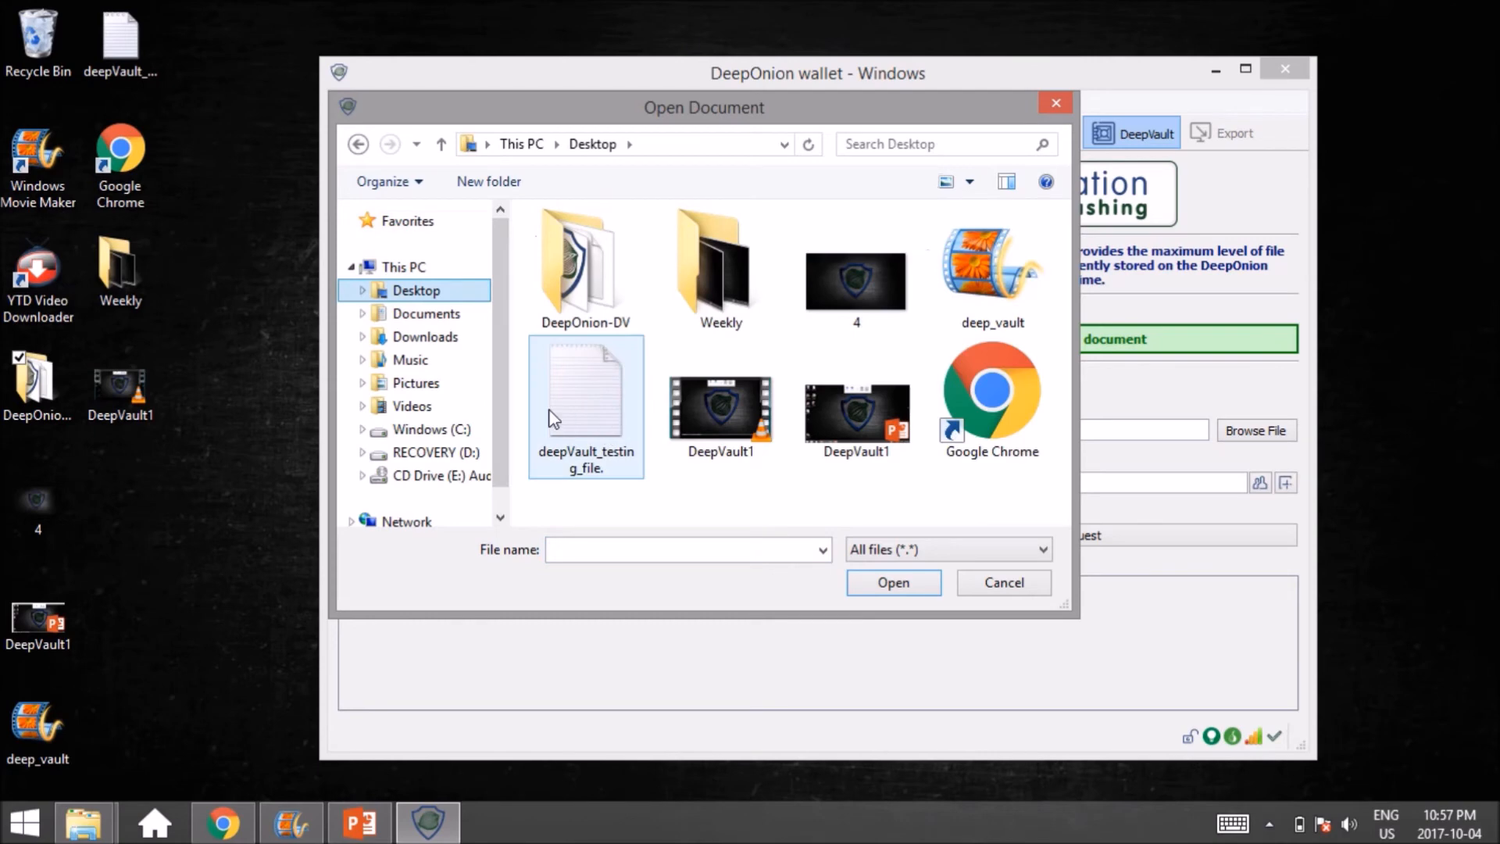
left_click(892, 582)
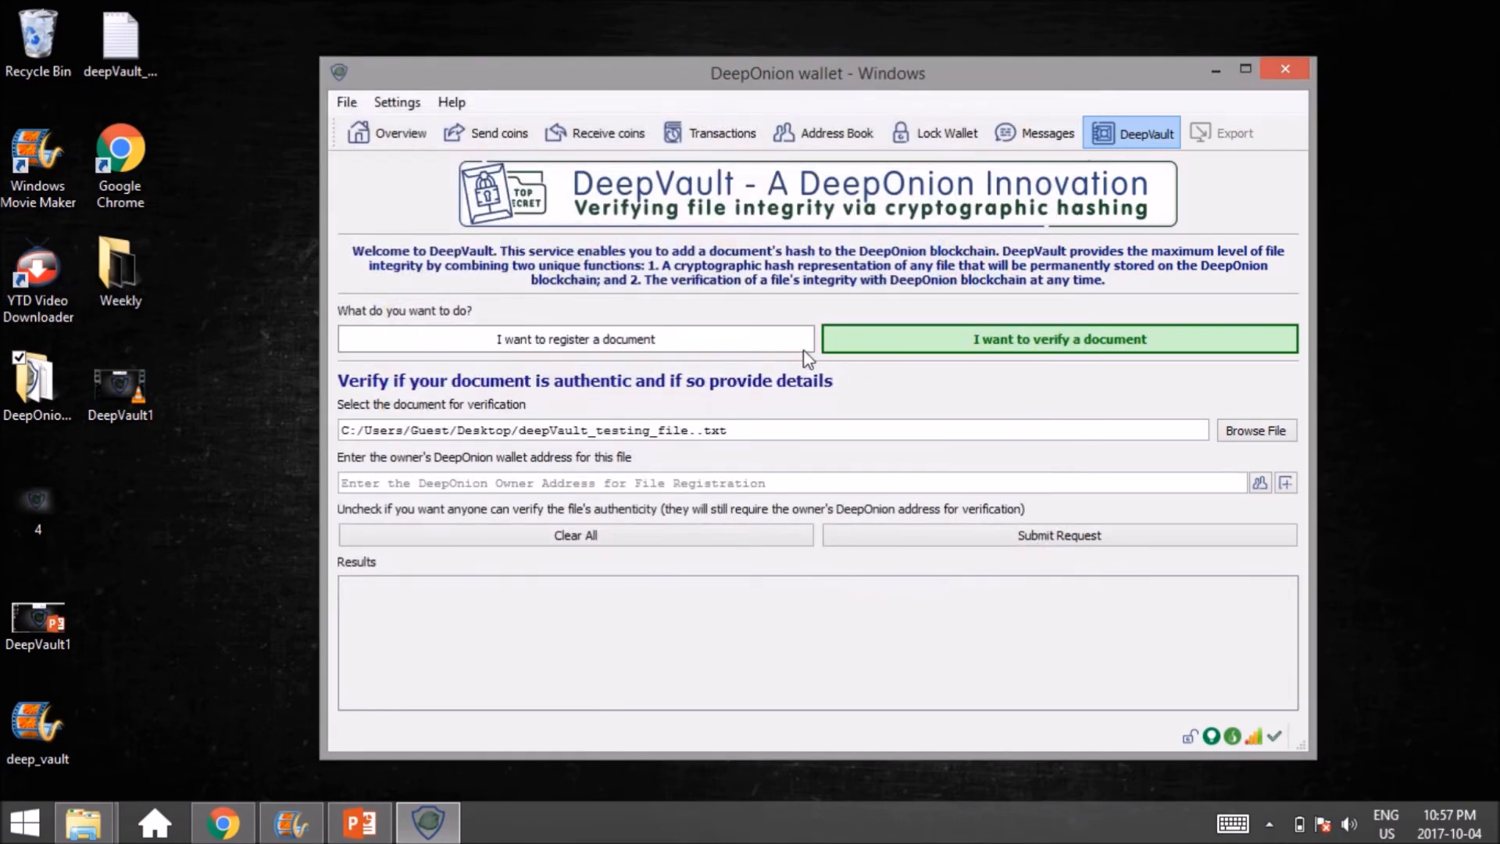
mouse_move(732, 417)
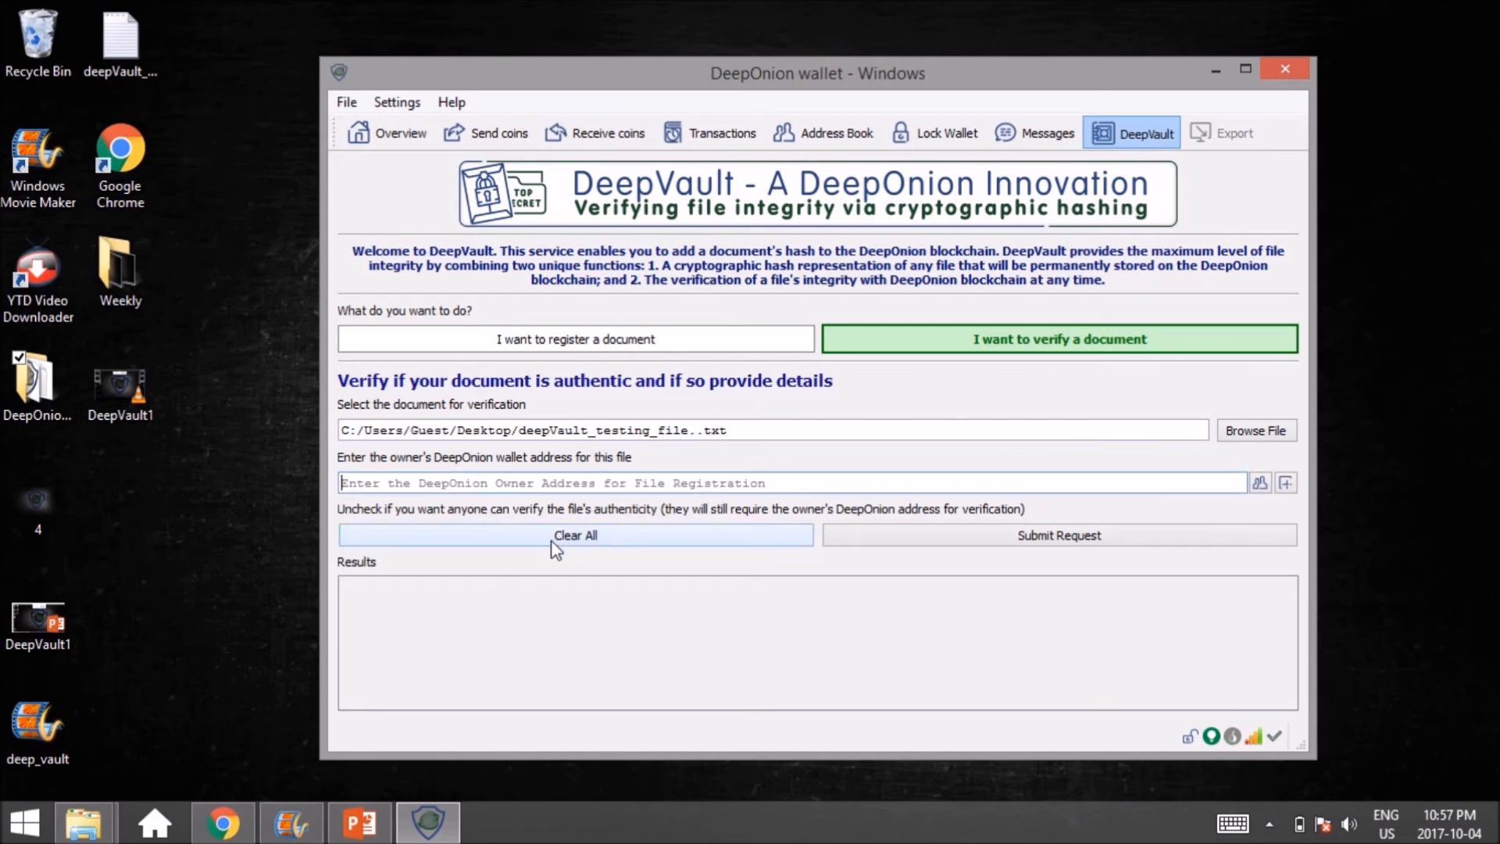
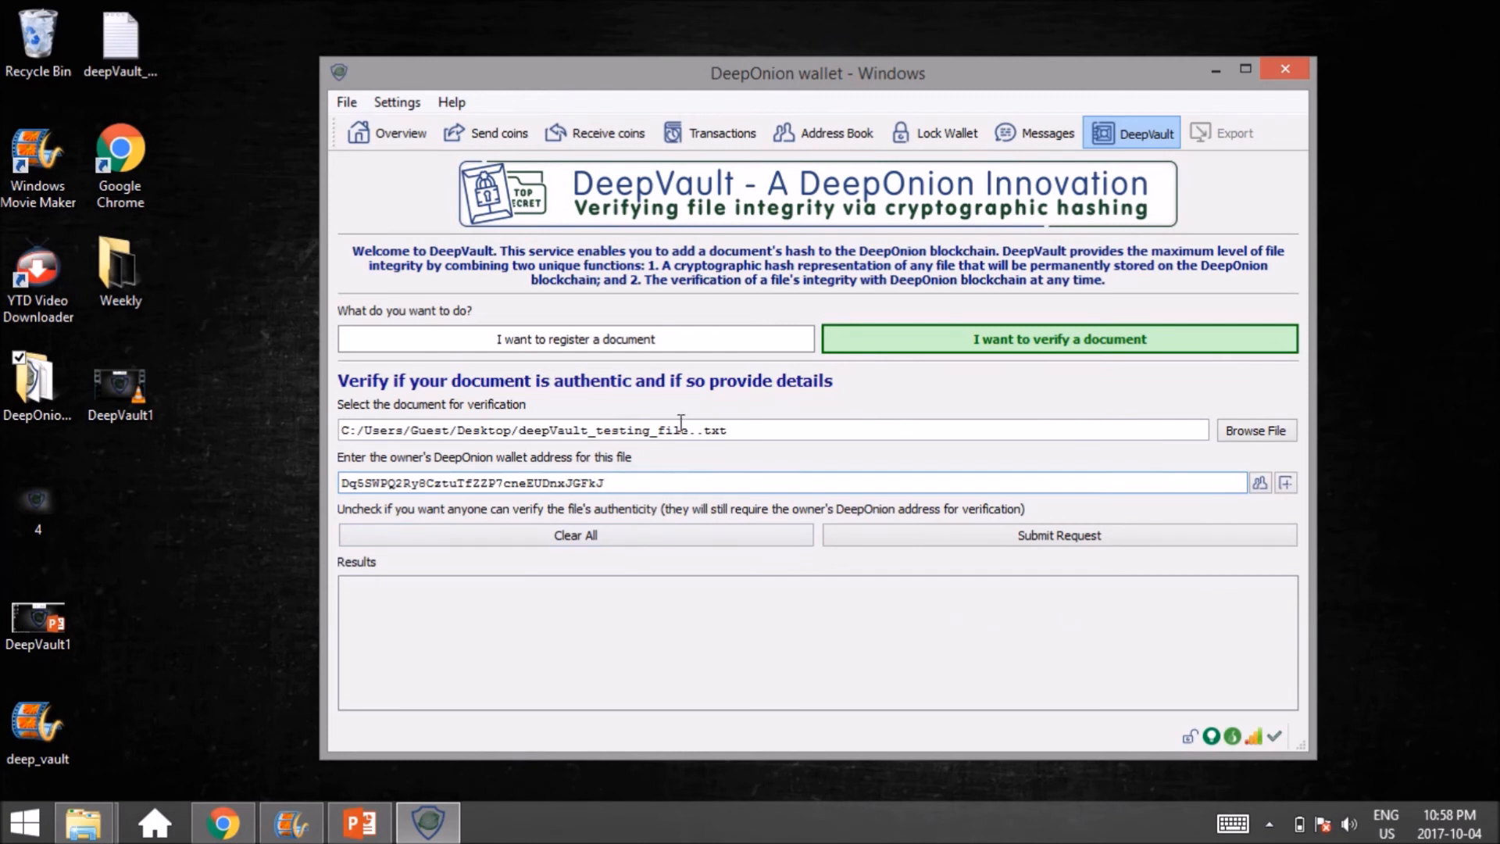
mouse_move(719, 478)
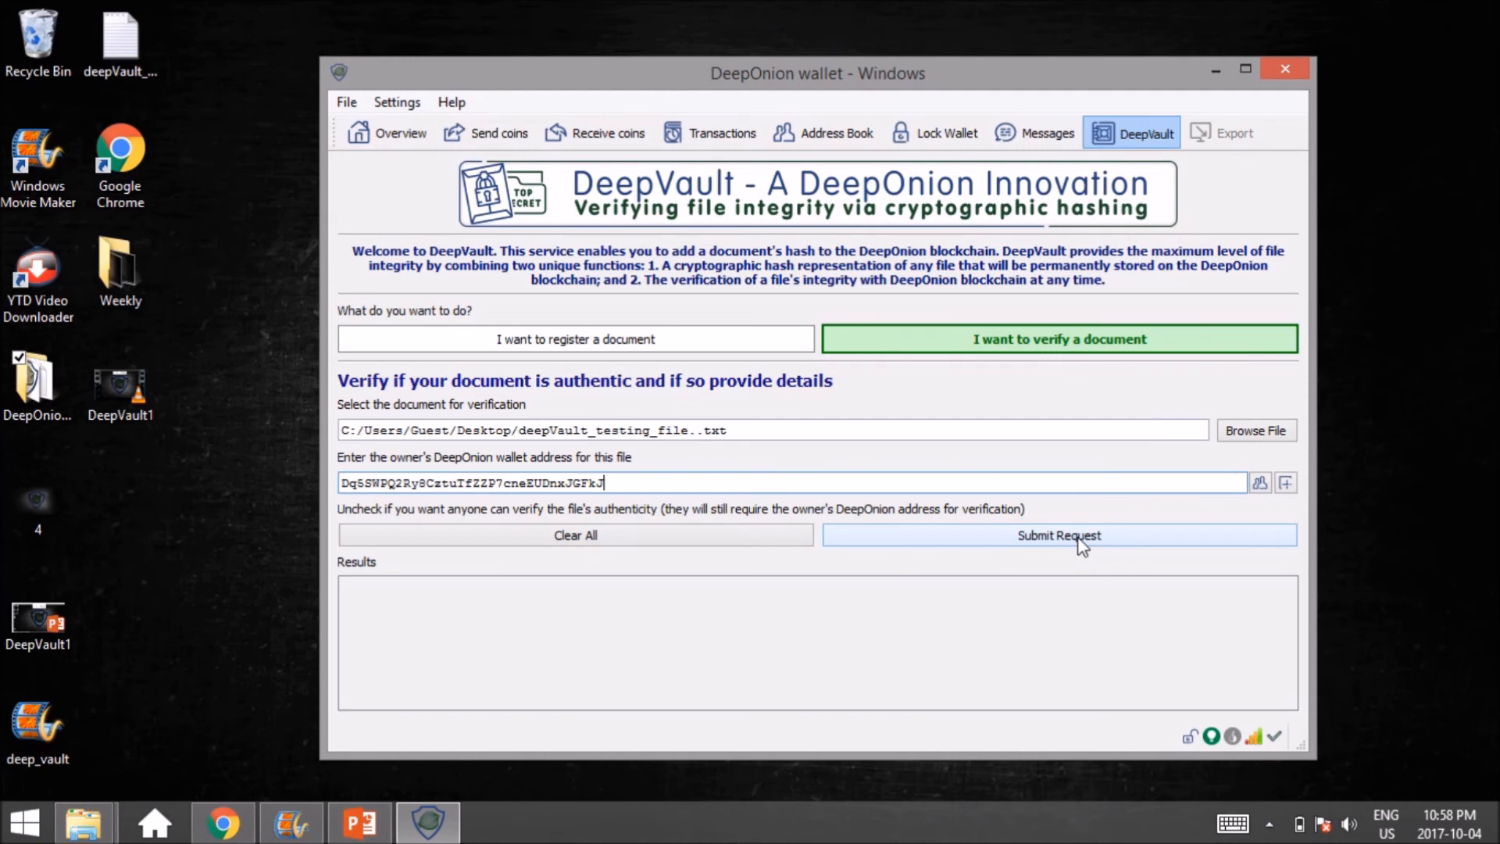
Step: Submit the verification request for the testing file
left_click(1058, 534)
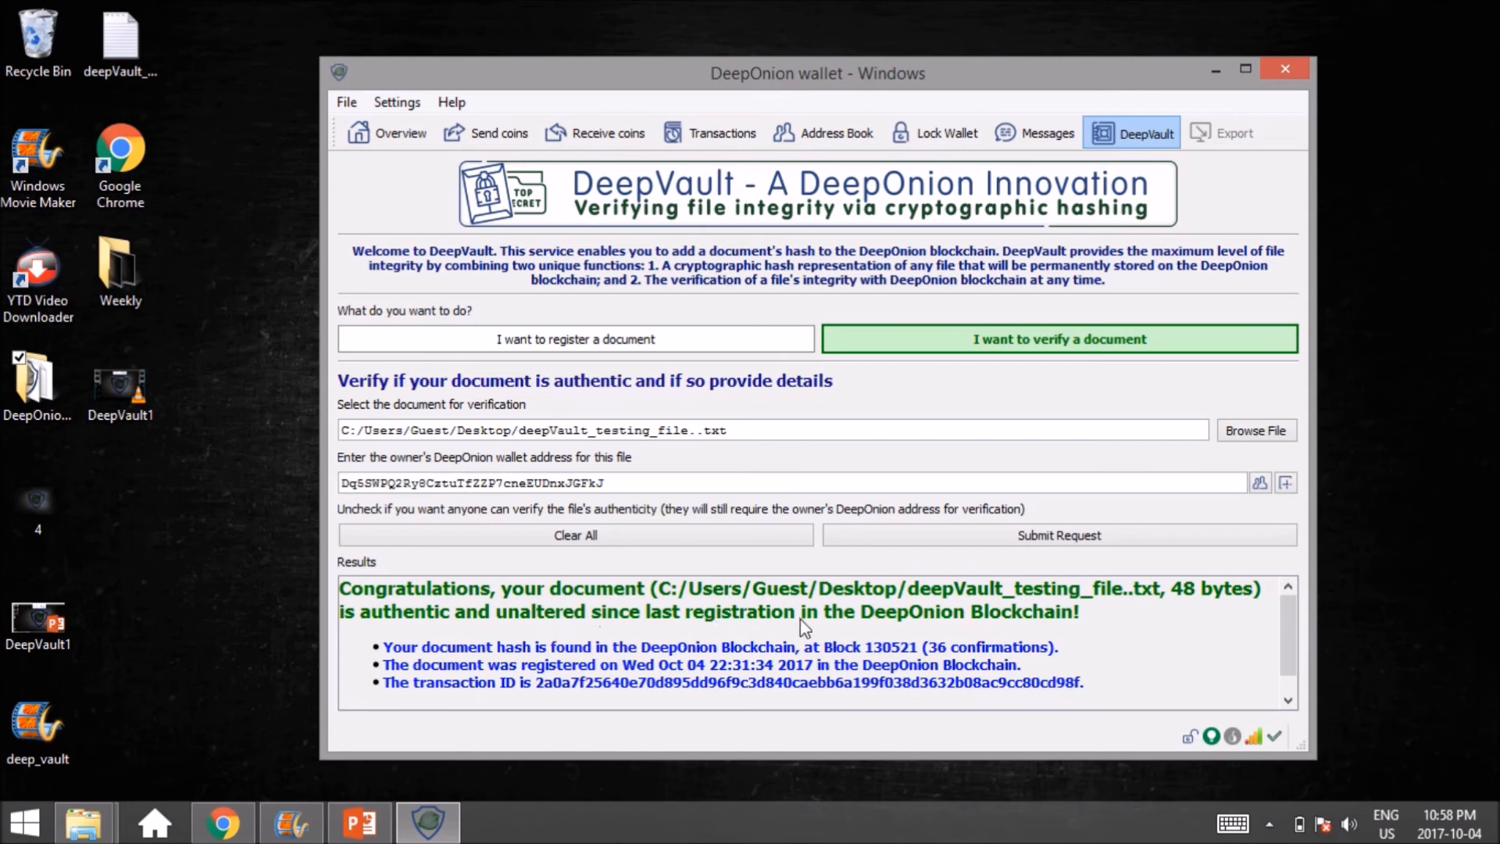
mouse_move(1232, 600)
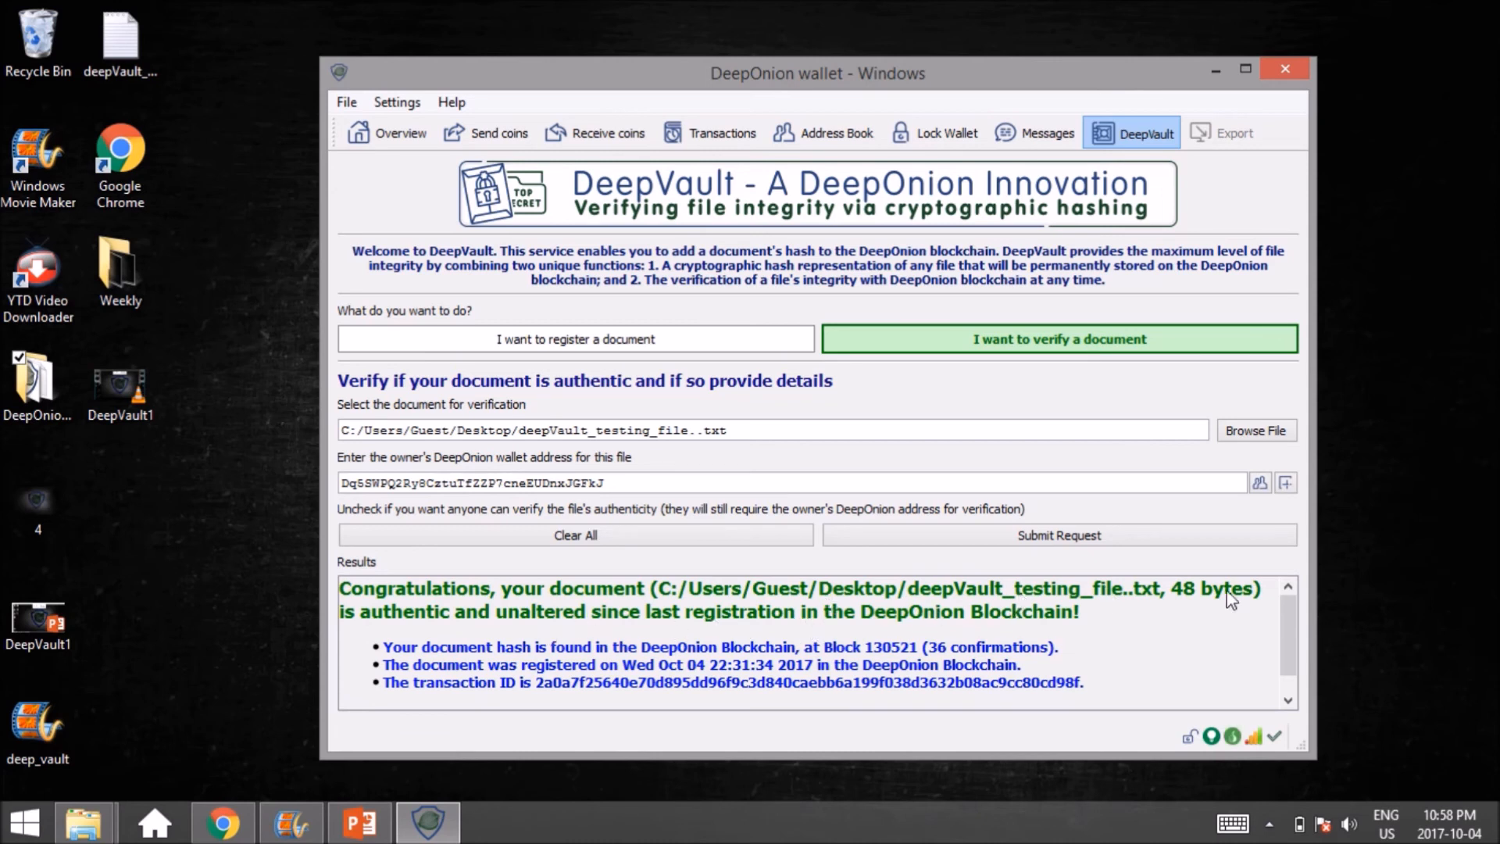